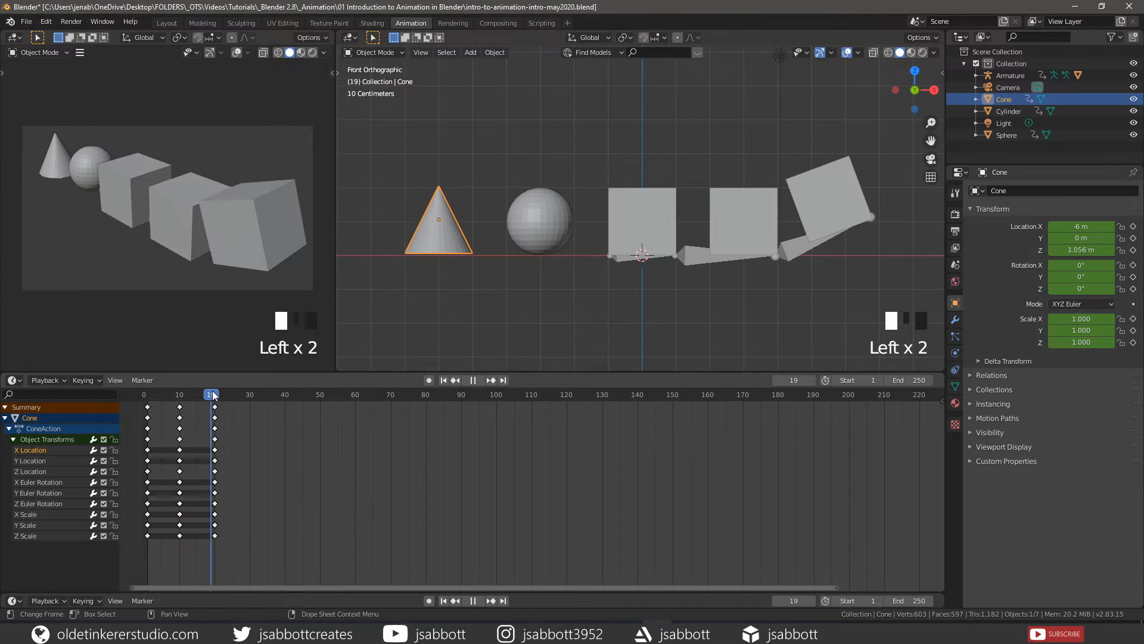
Scrub from the start through frame 16 and review the Sphere's keyframed animation.
{"action": "left_click", "coordinate": [145, 394]}
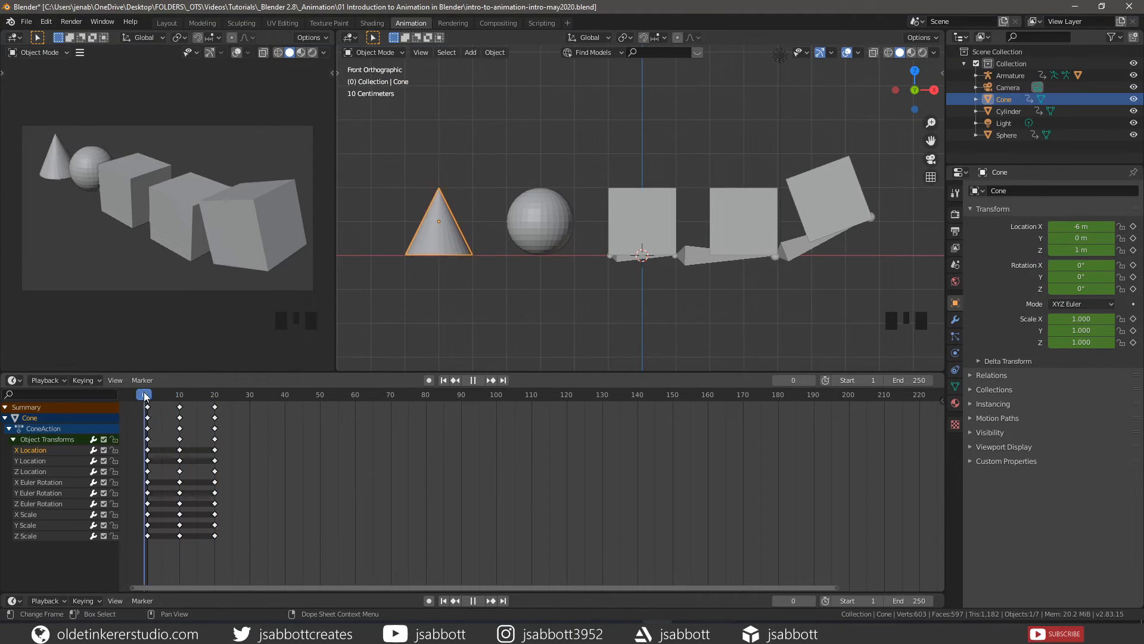
{"action": "left_click", "coordinate": [200, 395]}
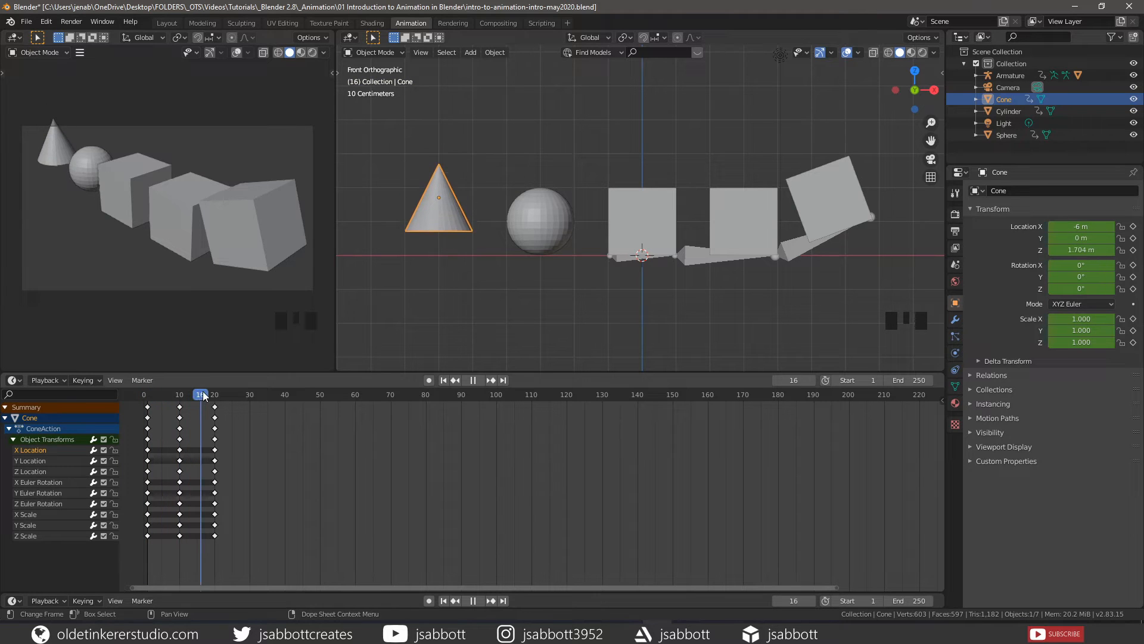
{"action": "left_click", "coordinate": [540, 219]}
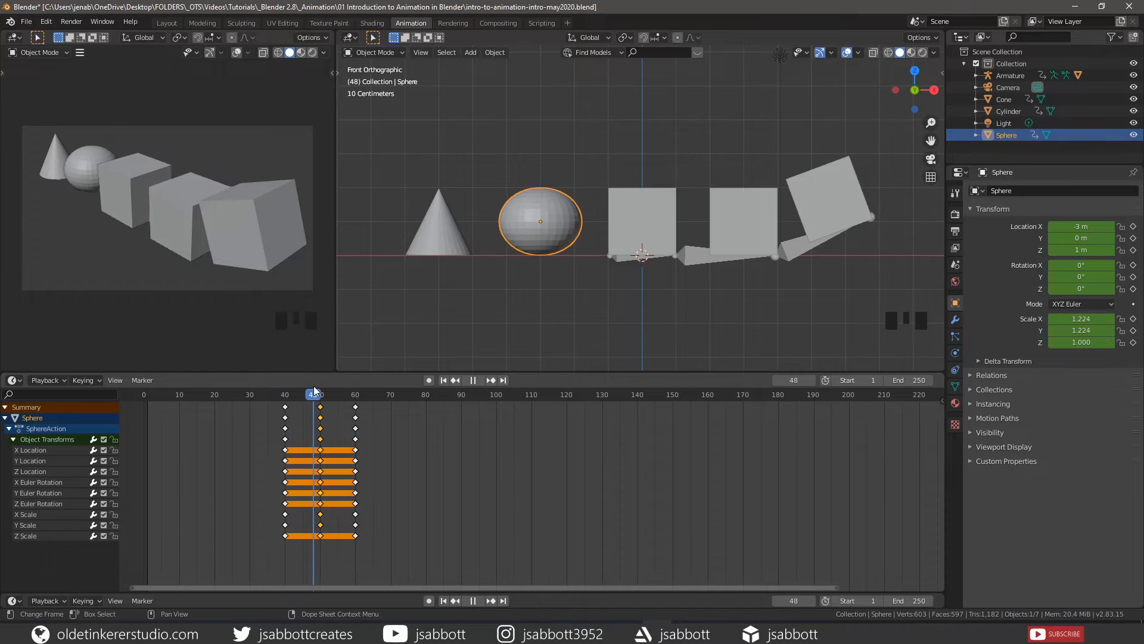
{"action": "left_click", "coordinate": [358, 395]}
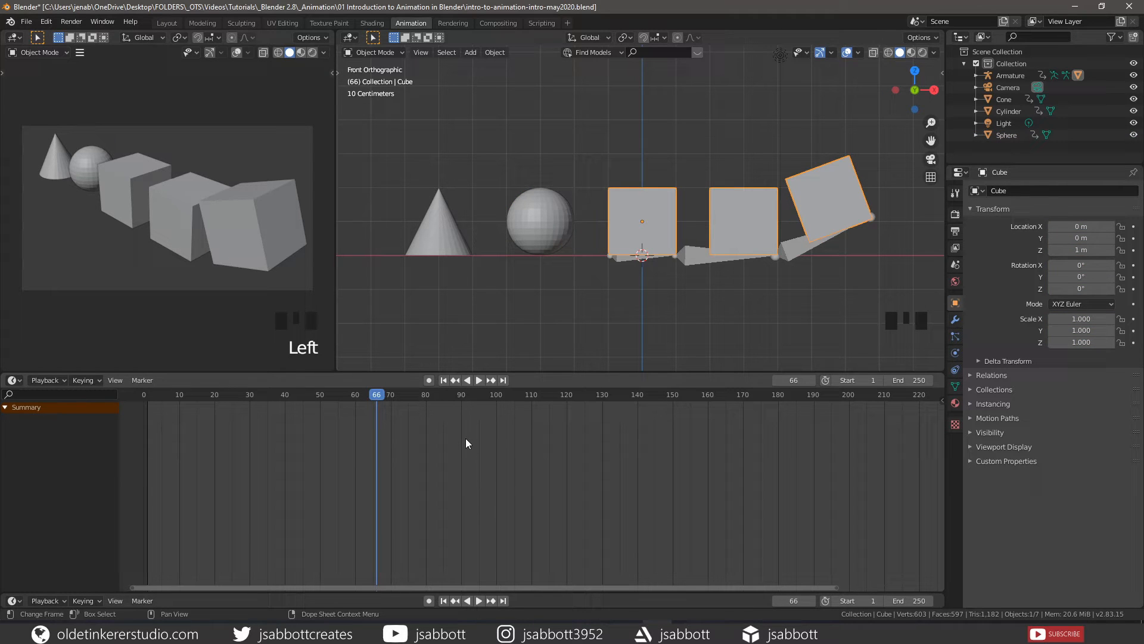
Scrub from frame 65 to about frame 101 to watch the cube animation.
{"action": "left_click", "coordinate": [478, 380]}
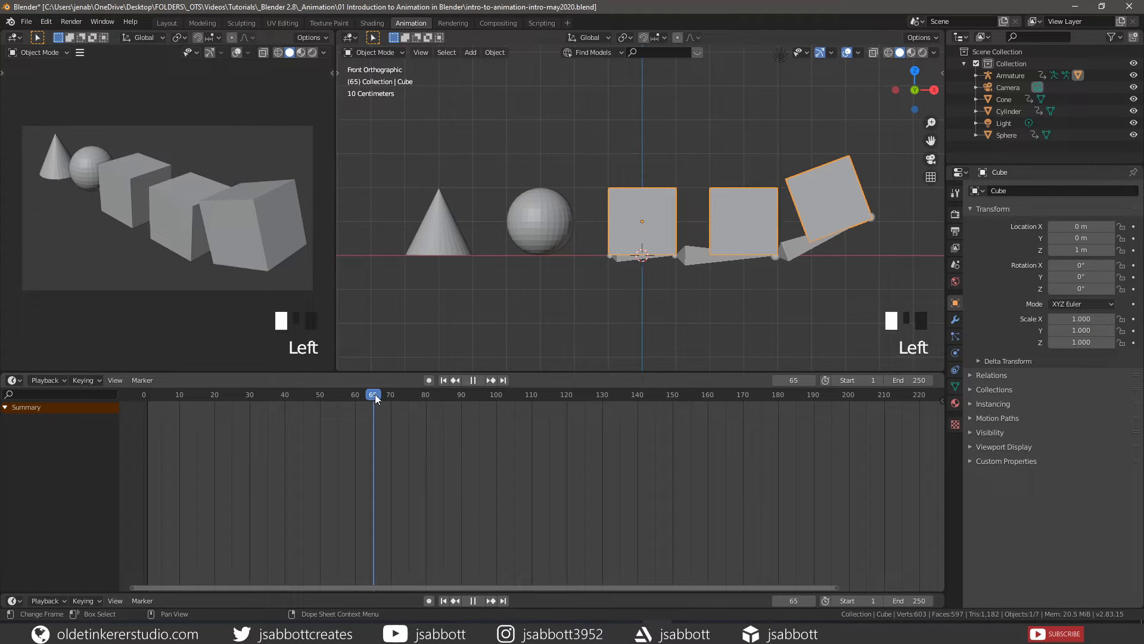
{"action": "left_click", "coordinate": [503, 394]}
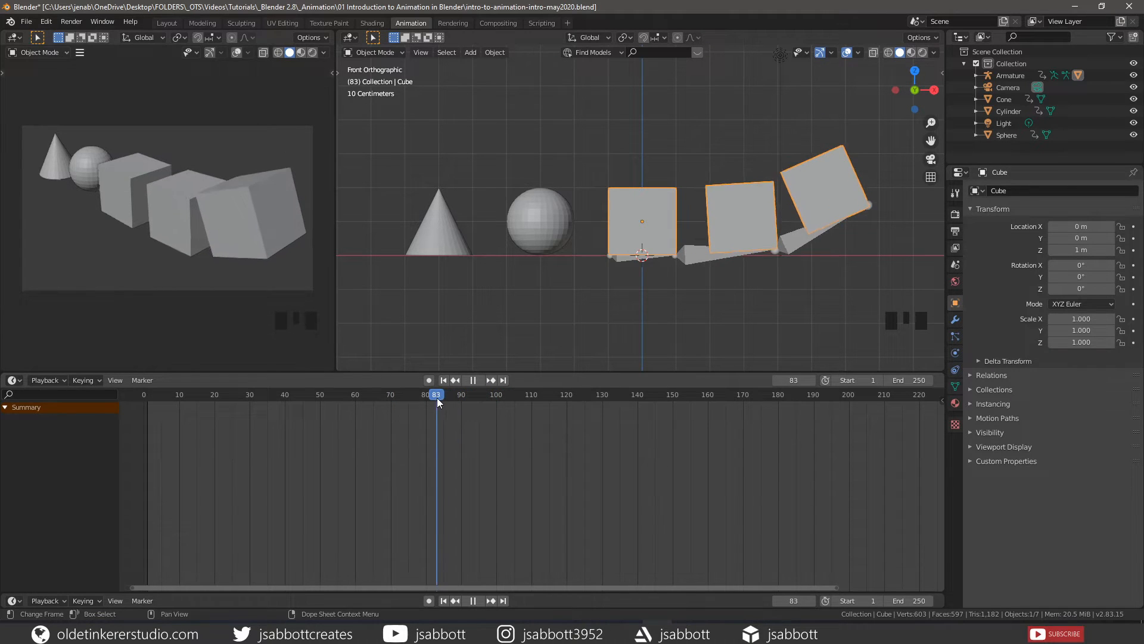
{"action": "left_click", "coordinate": [499, 395]}
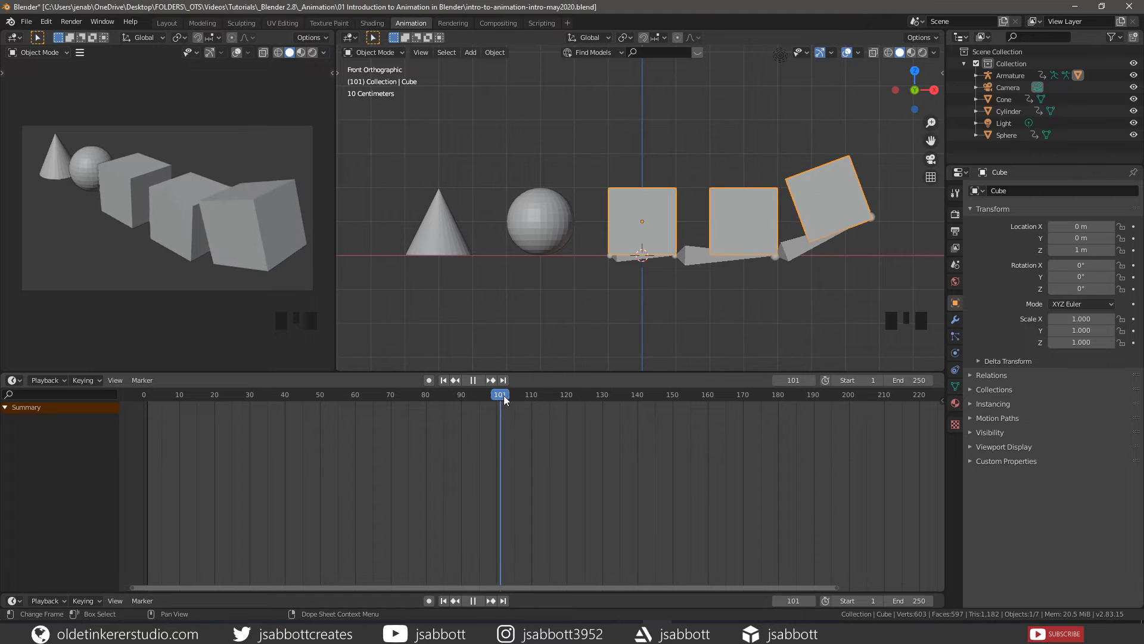
{"action": "left_click", "coordinate": [411, 395]}
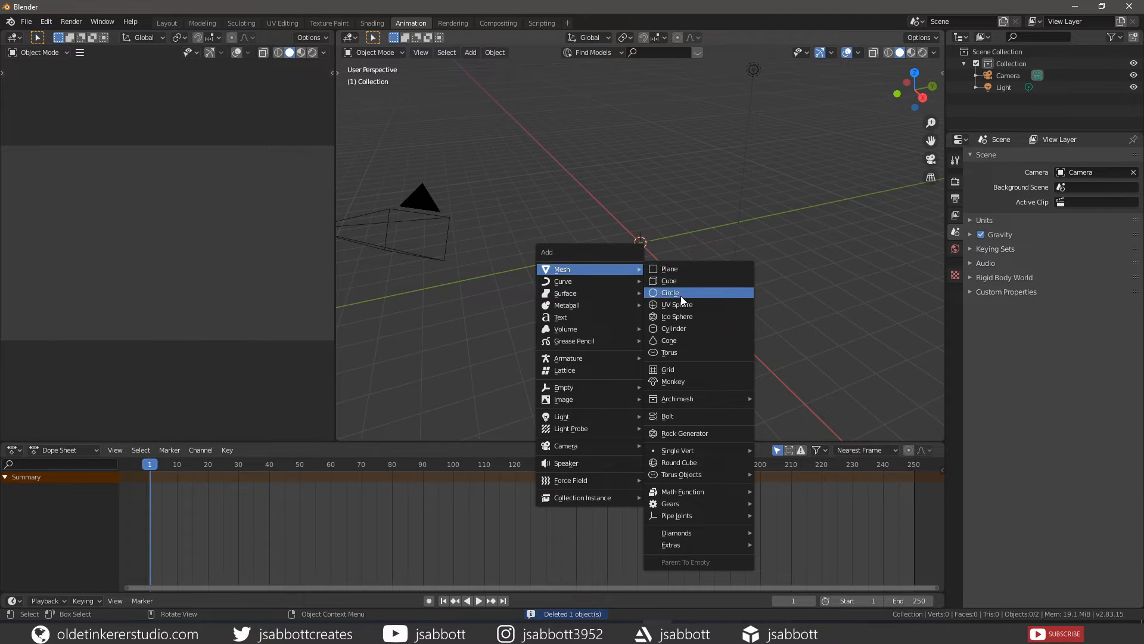
Add a cylinder mesh at the world origin.
{"action": "left_click", "coordinate": [672, 328]}
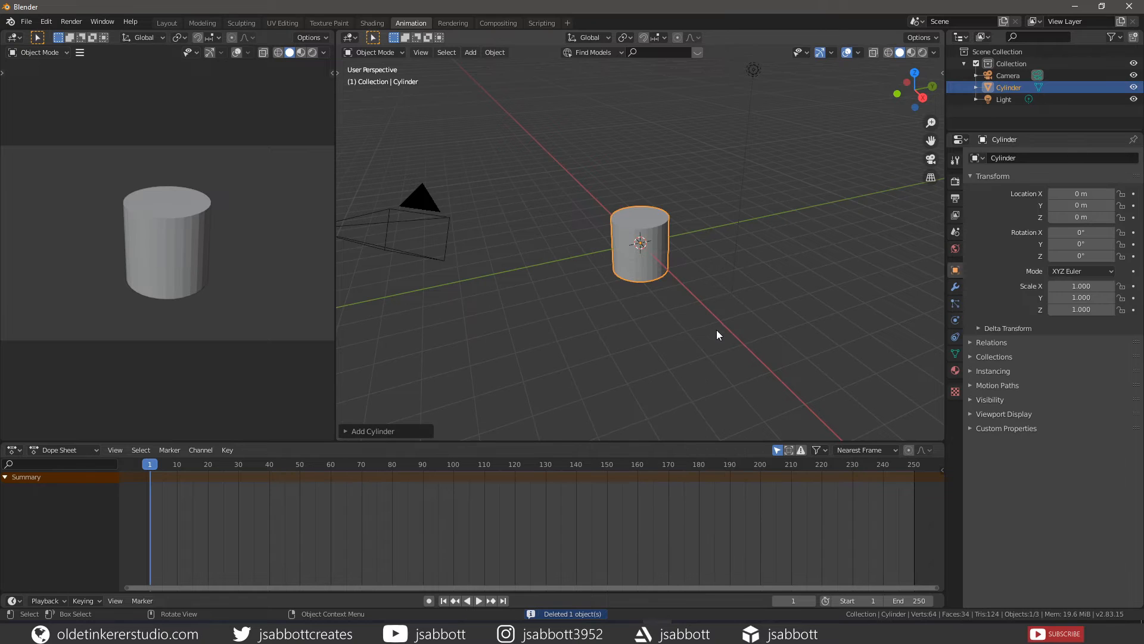
{"action": "mouse_move", "coordinate": [839, 336]}
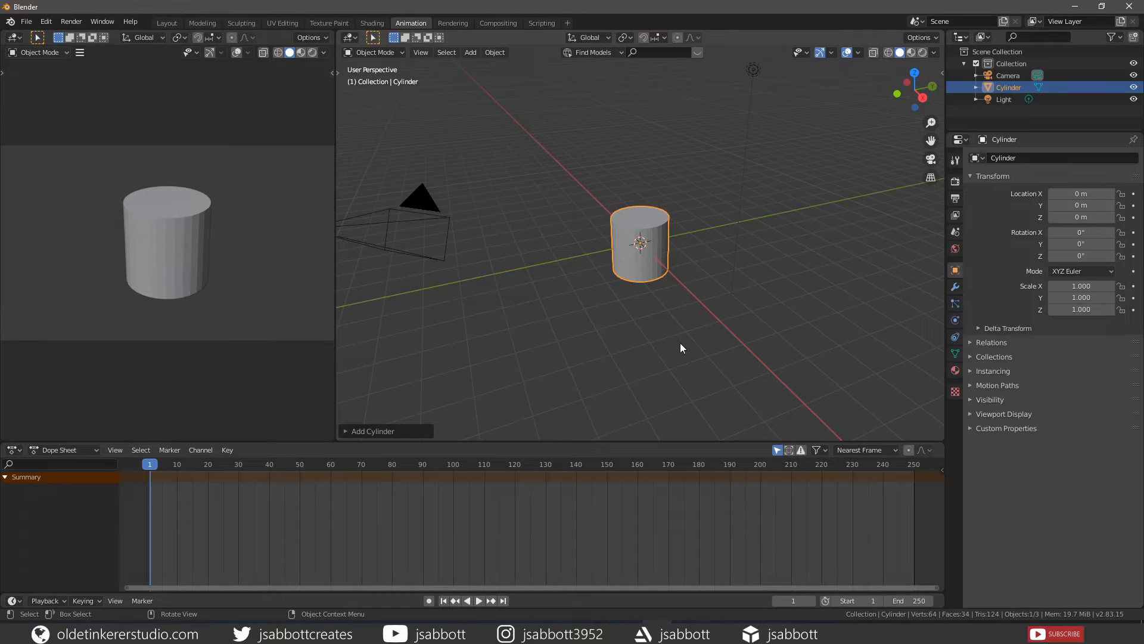
Insert a location-rotation-scale keyframe for the cylinder at frame 1.
{"action": "key", "text": "i"}
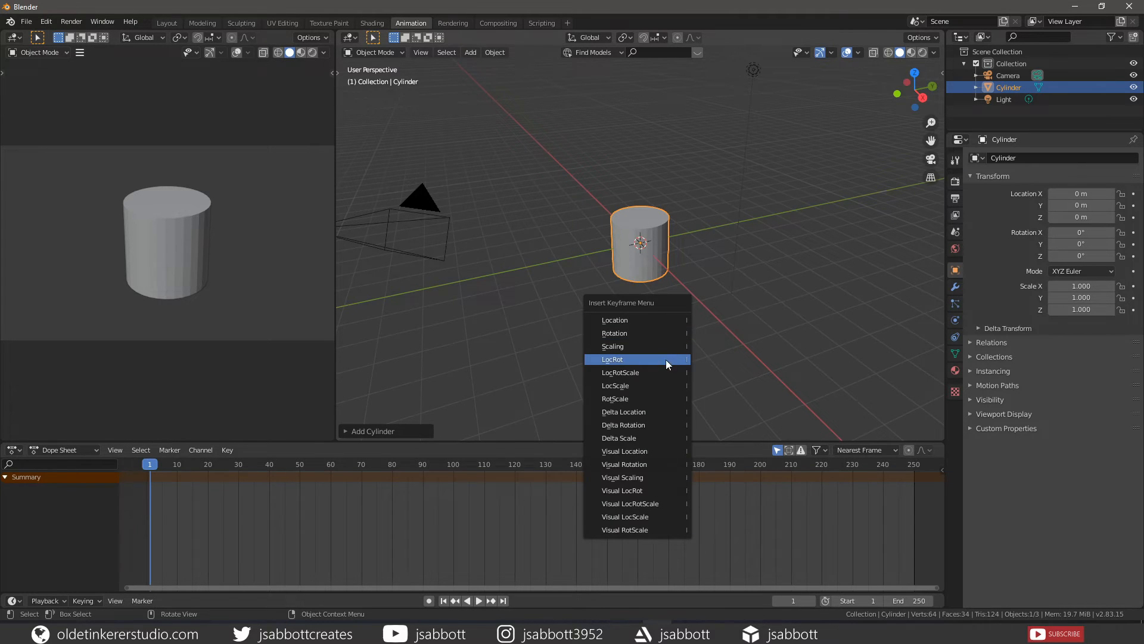
{"action": "left_click", "coordinate": [612, 358]}
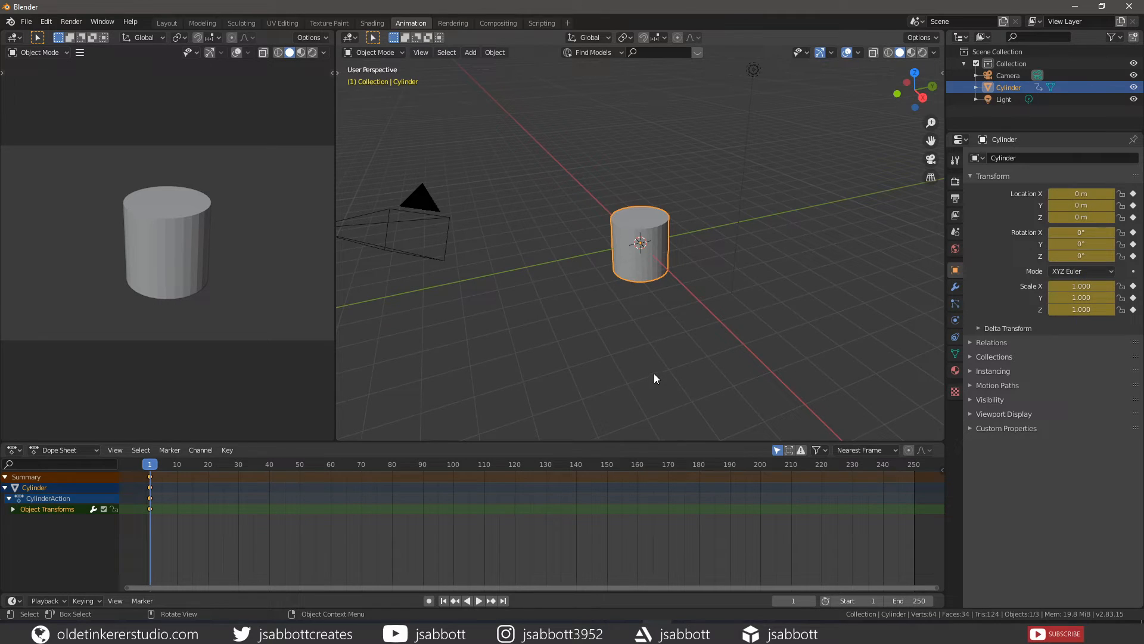
{"action": "left_click", "coordinate": [1082, 193]}
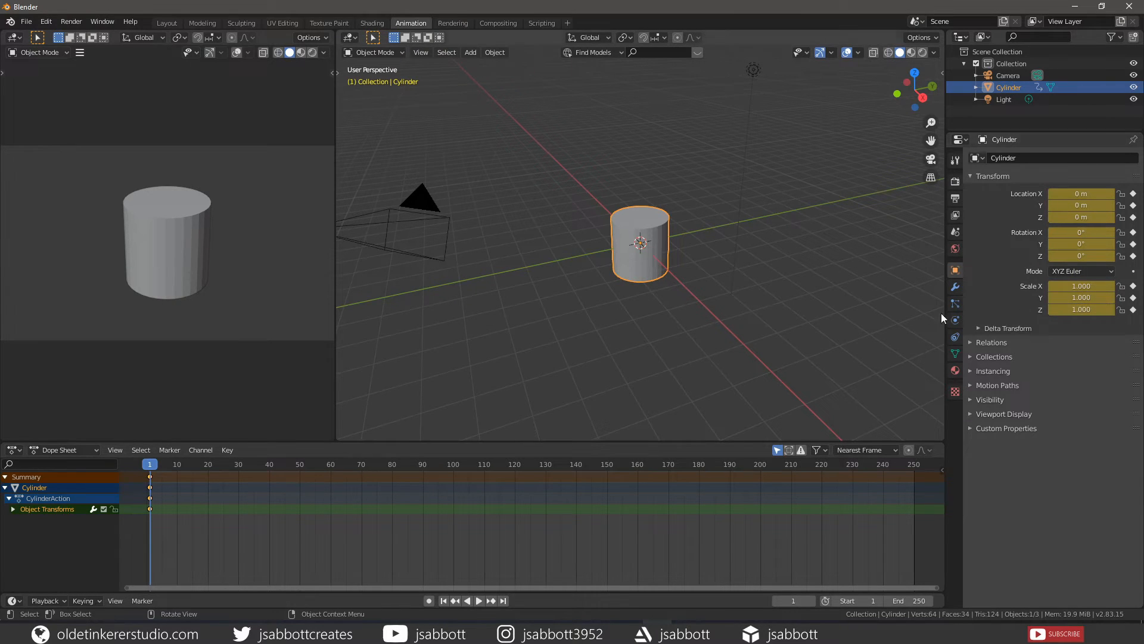
{"action": "mouse_move", "coordinate": [848, 312]}
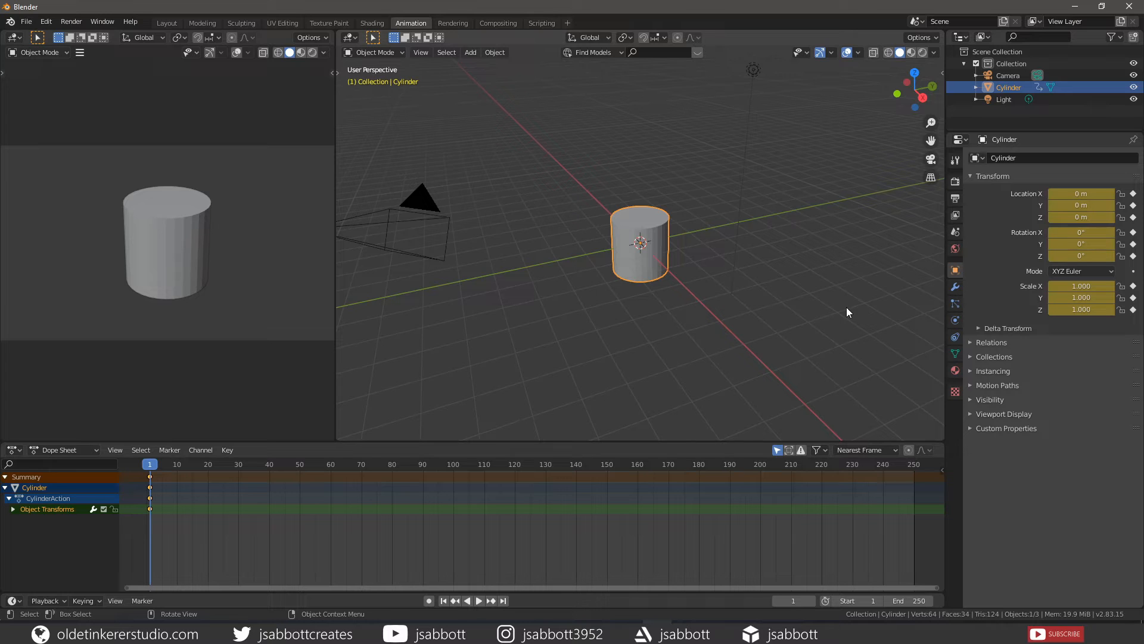
{"action": "mouse_move", "coordinate": [189, 462]}
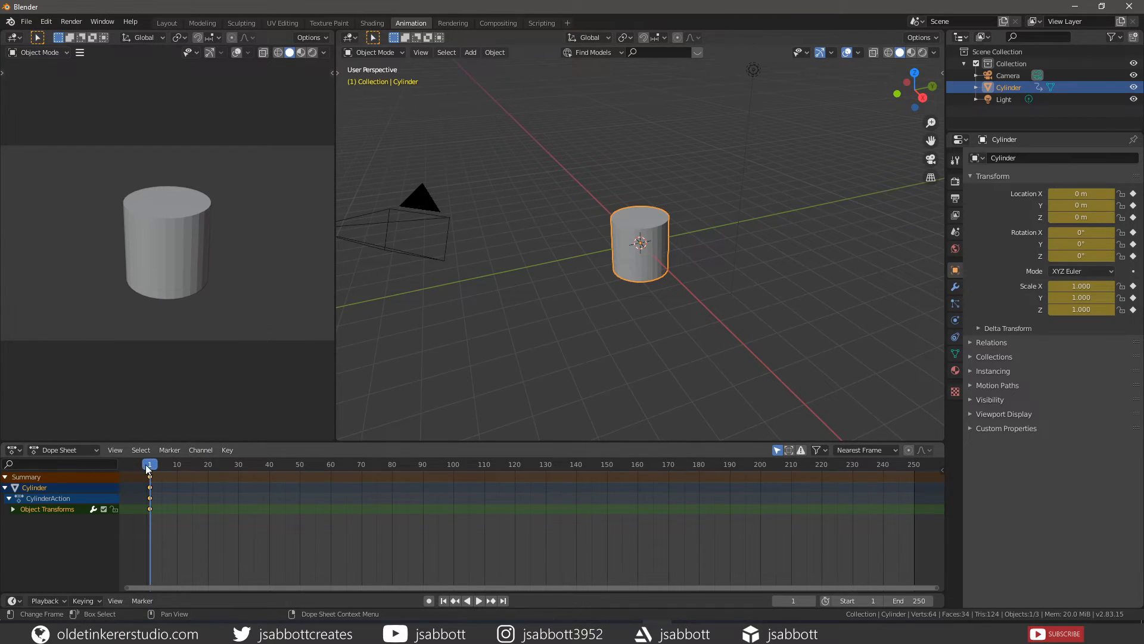
Move the playhead to frame 10.
{"action": "left_click", "coordinate": [478, 600]}
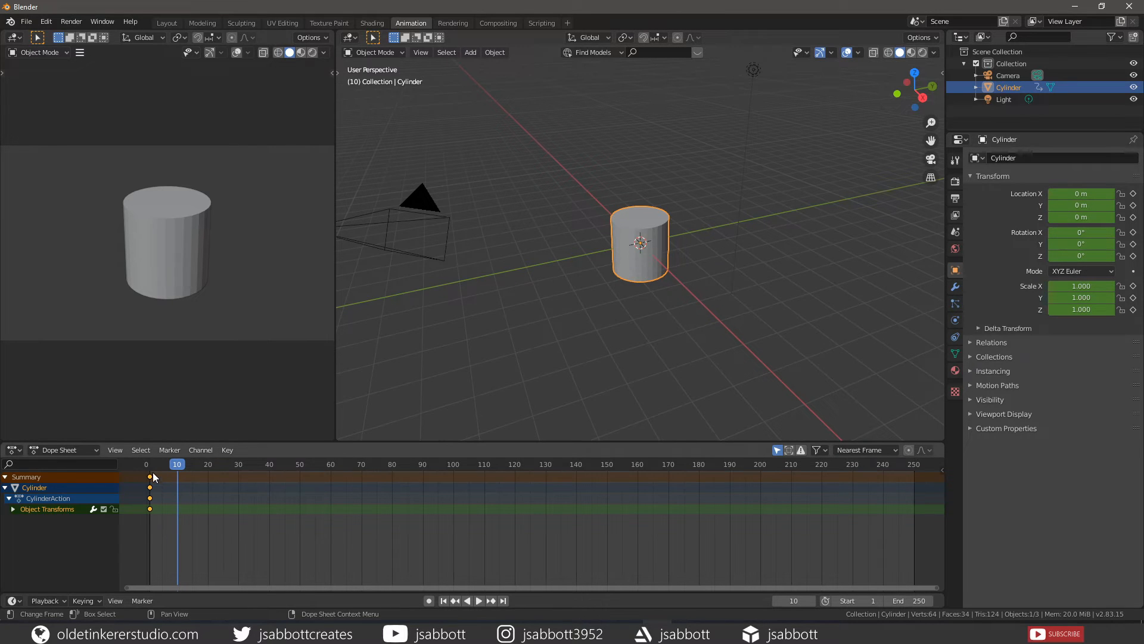
{"action": "mouse_move", "coordinate": [496, 405]}
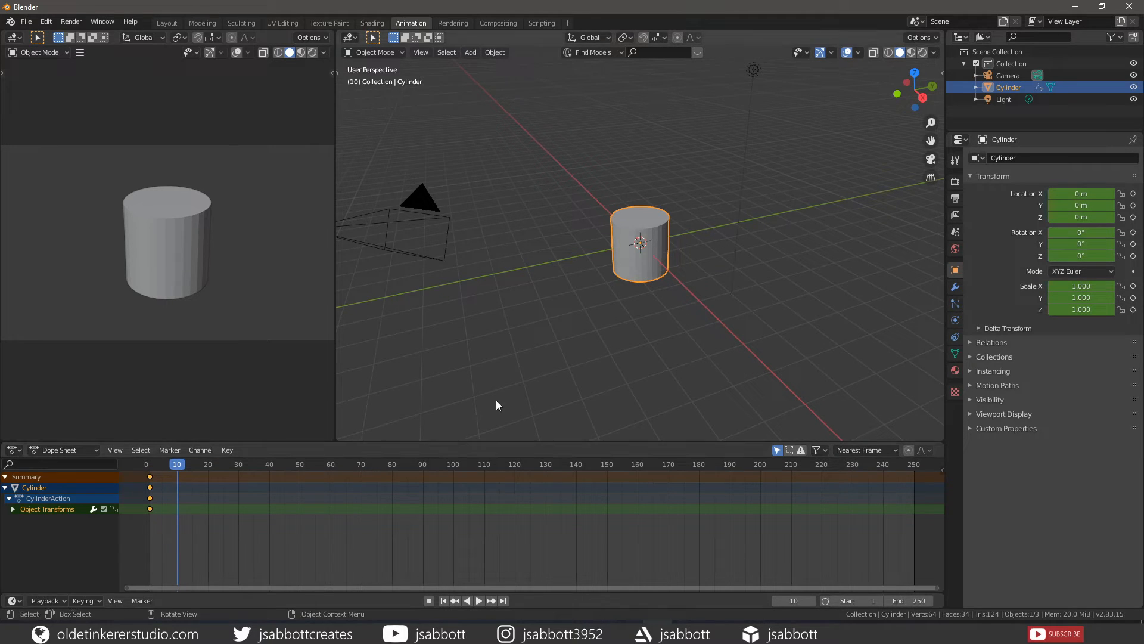
{"action": "mouse_move", "coordinate": [639, 237]}
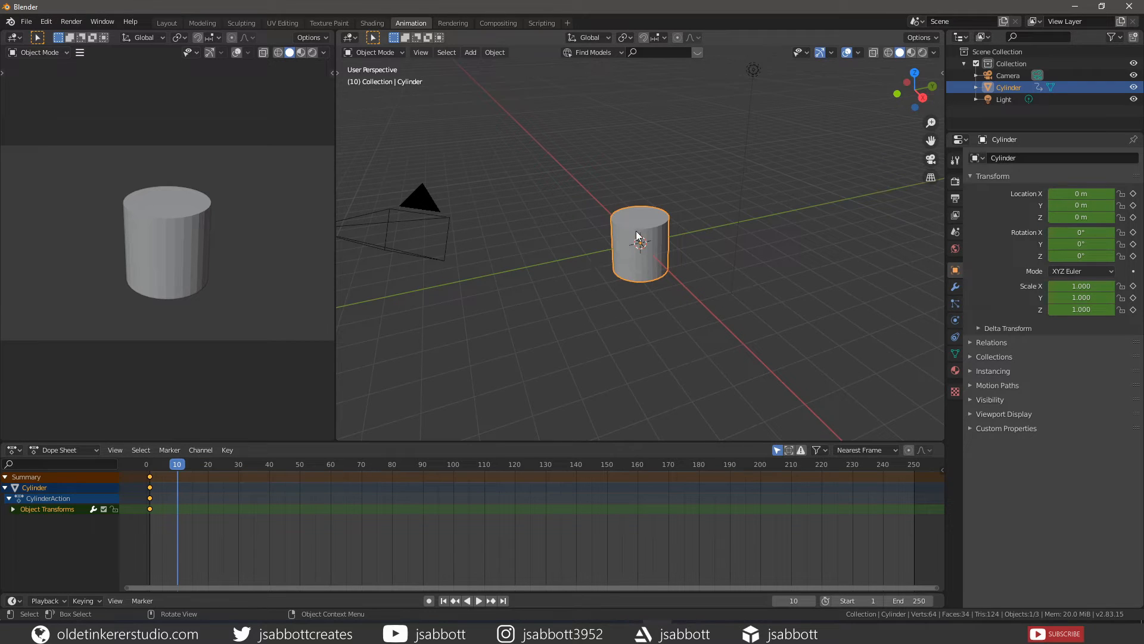
Raise the cylinder to about 2.59 m and key its location, rotation and scale at frame 10.
{"action": "key", "text": "g"}
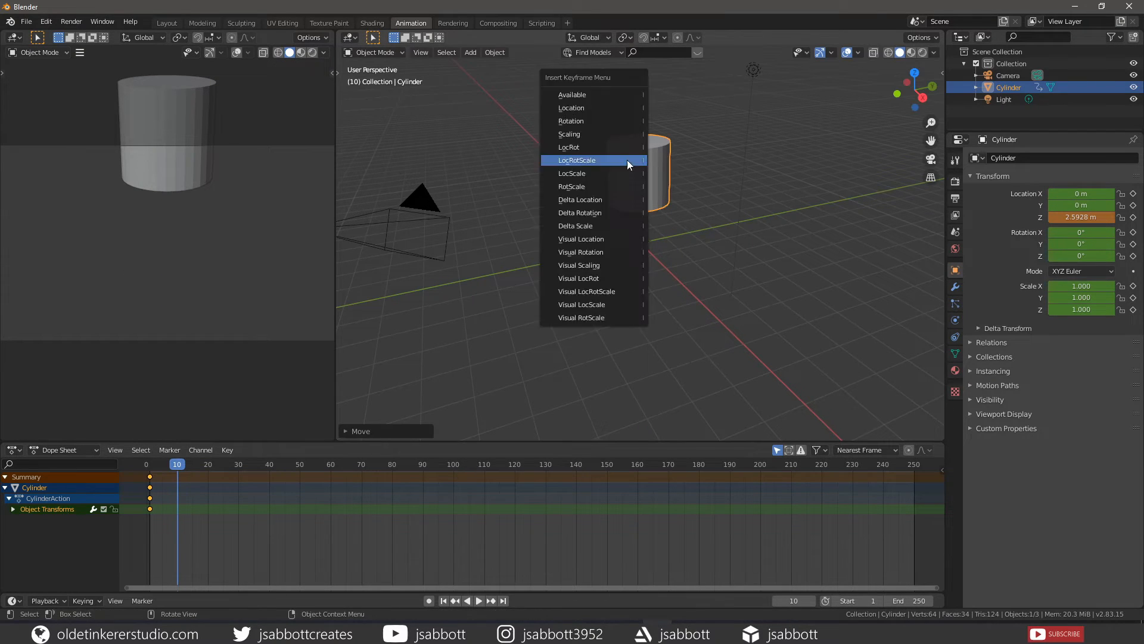
{"action": "left_click", "coordinate": [577, 160]}
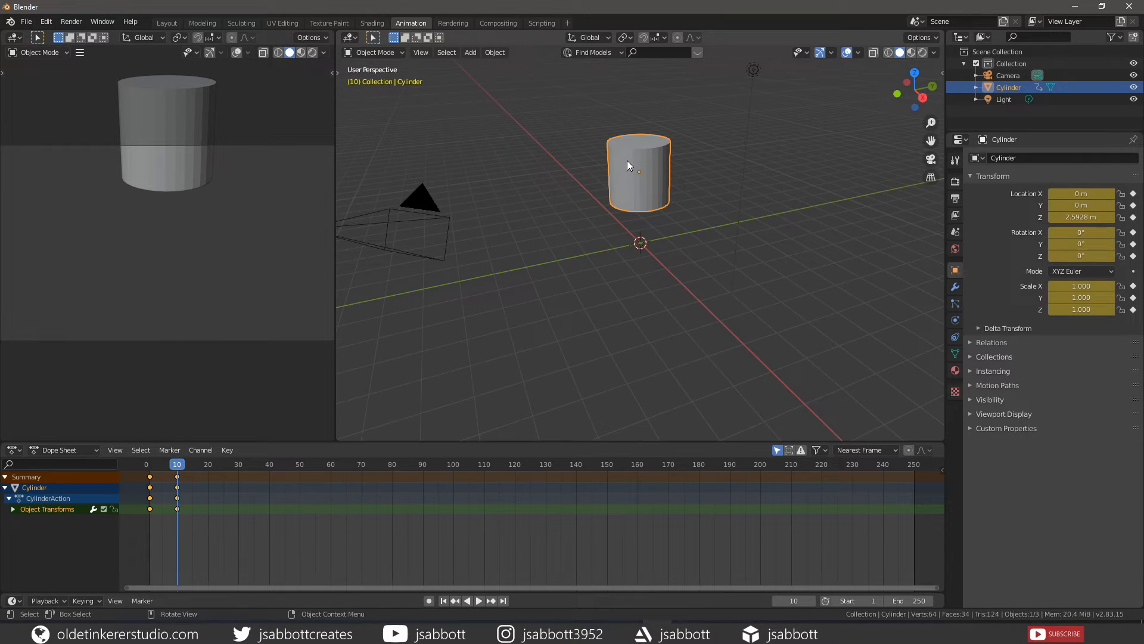
{"action": "mouse_move", "coordinate": [645, 168]}
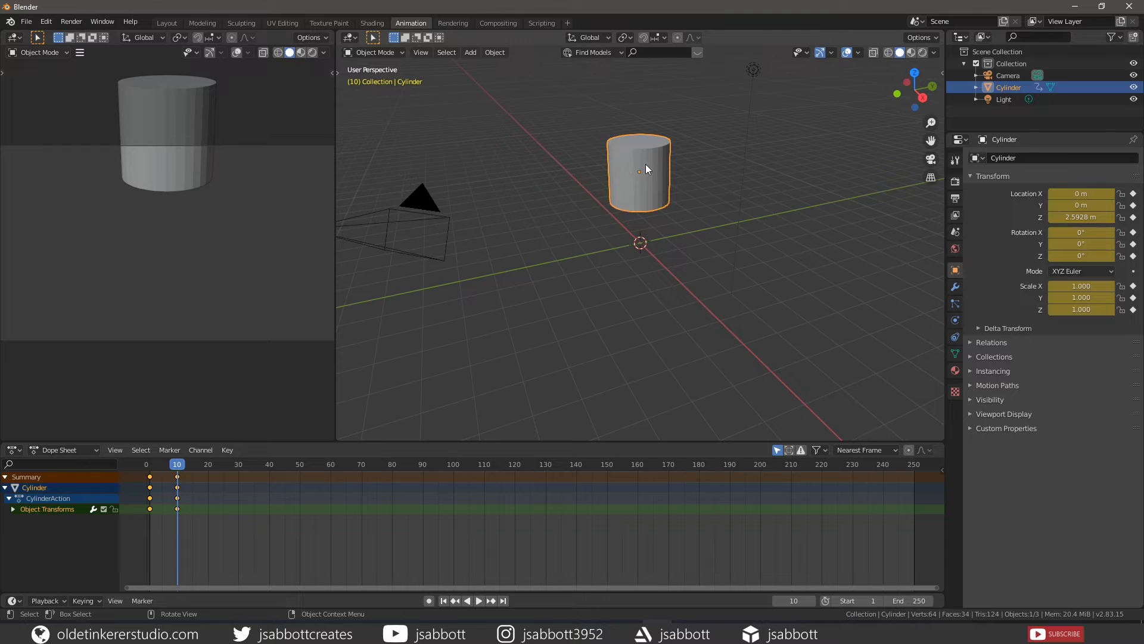
{"action": "key", "text": "g"}
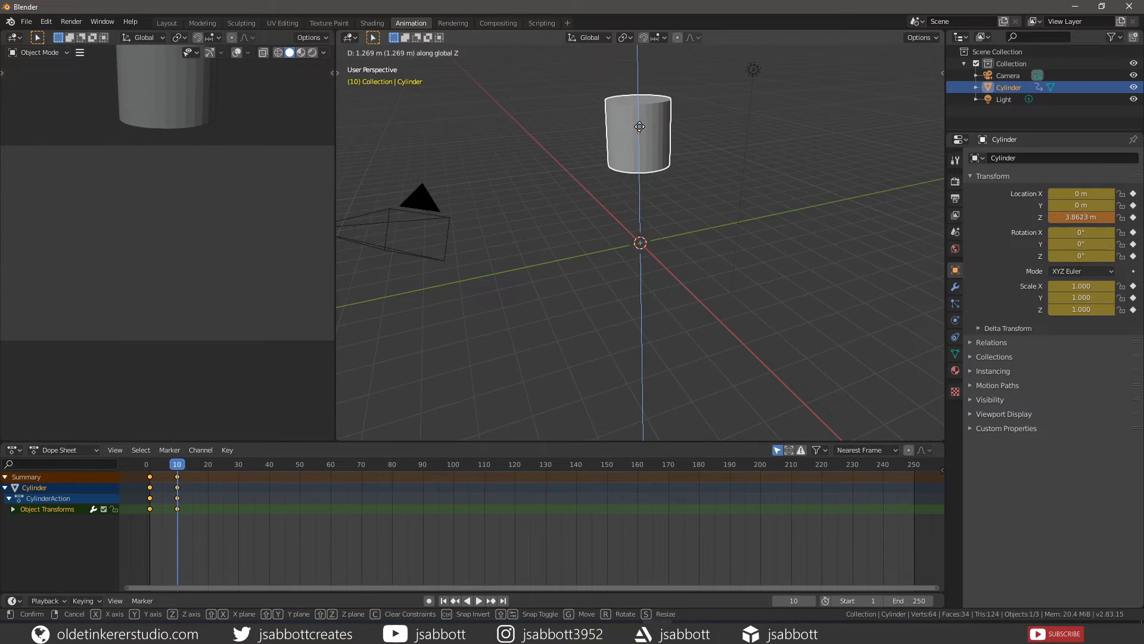
{"action": "mouse_move", "coordinate": [639, 137]}
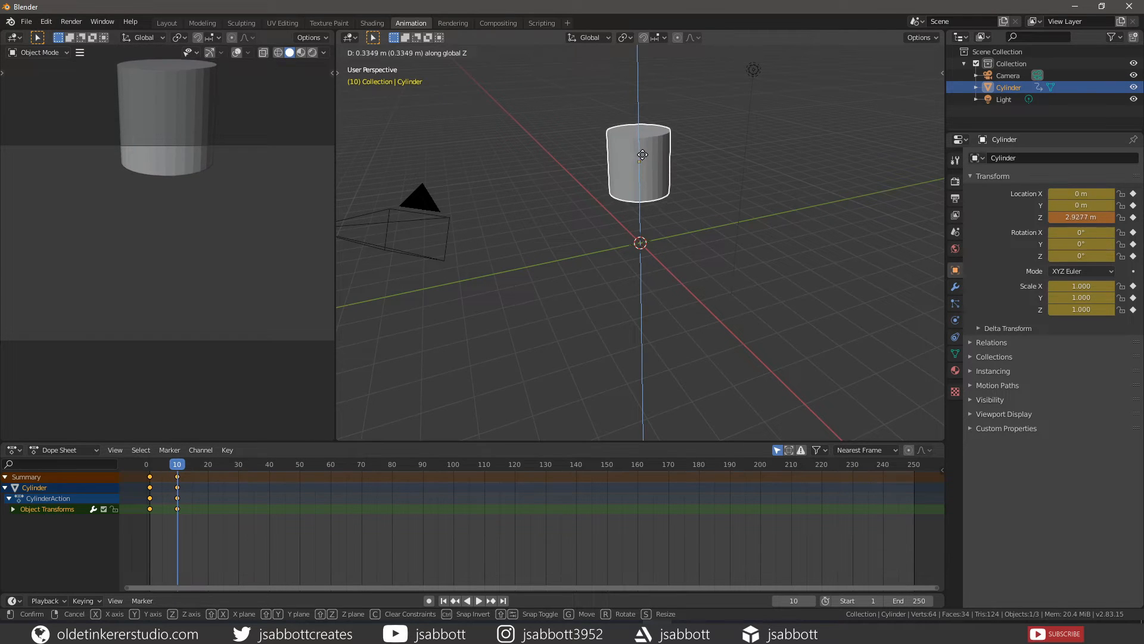
{"action": "mouse_move", "coordinate": [642, 154]}
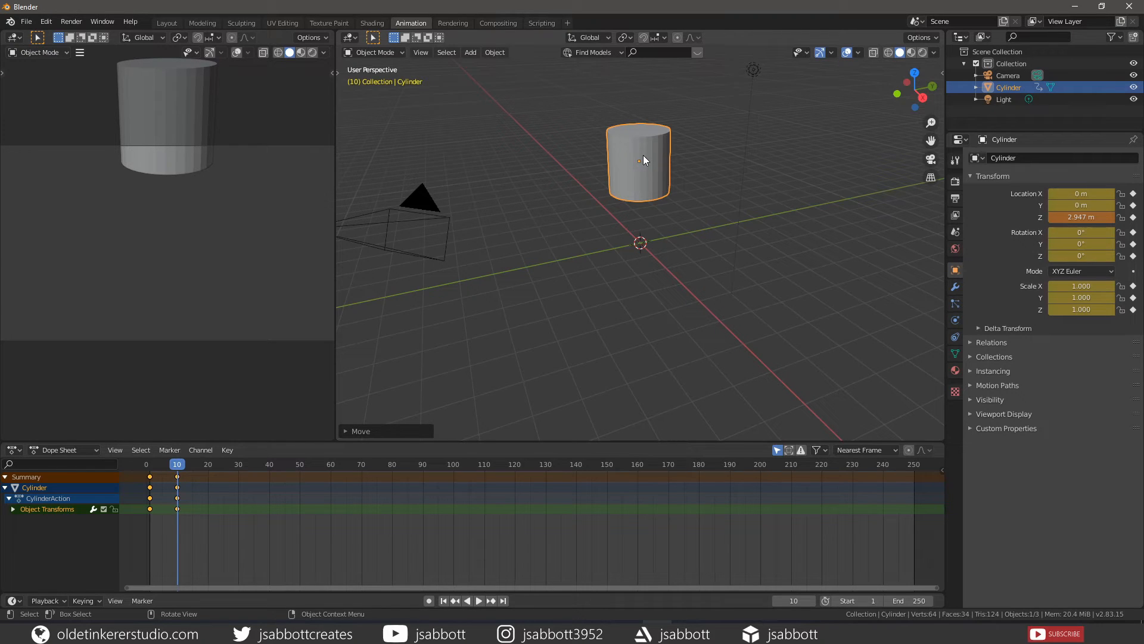
{"action": "mouse_move", "coordinate": [687, 122]}
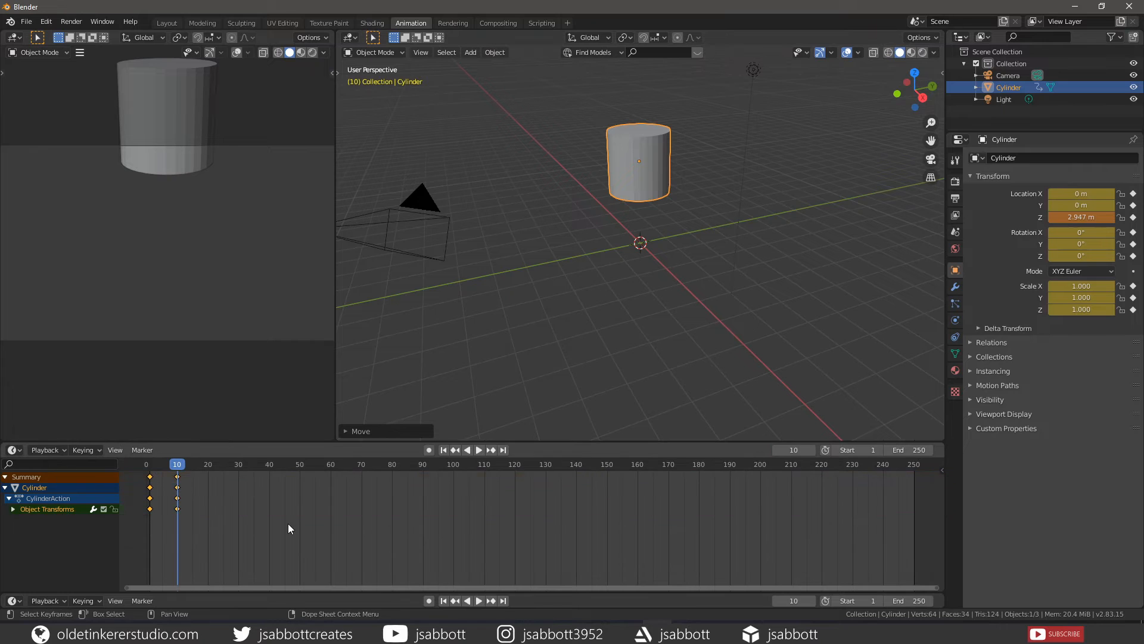
{"action": "mouse_move", "coordinate": [285, 528]}
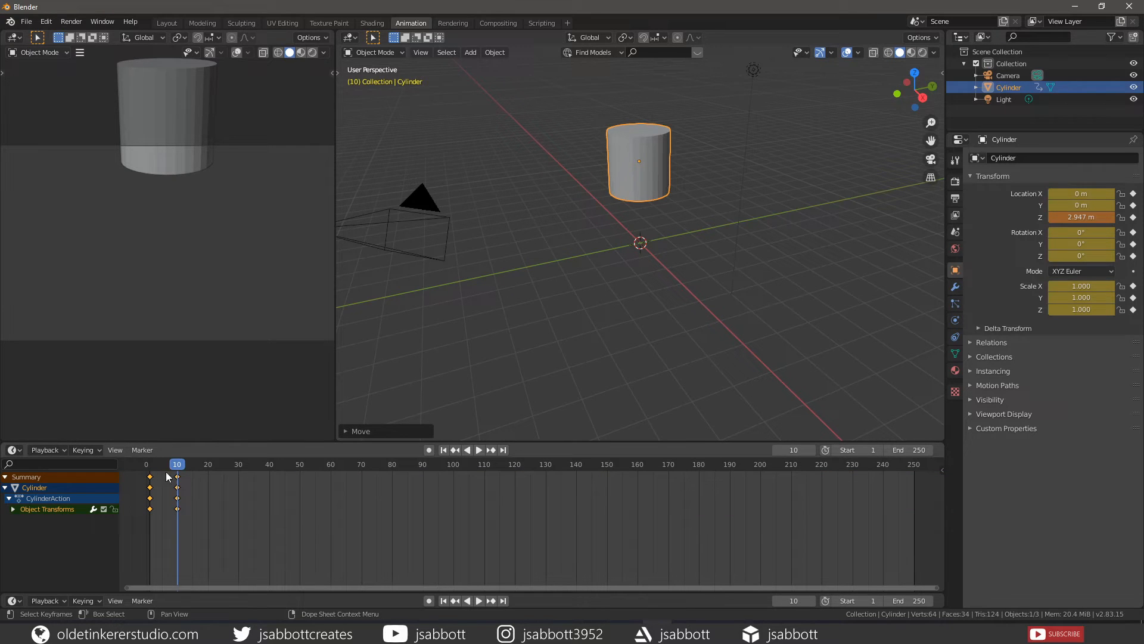
Switch the lower editor to the Timeline and step to frame 11.
{"action": "left_click", "coordinate": [478, 449]}
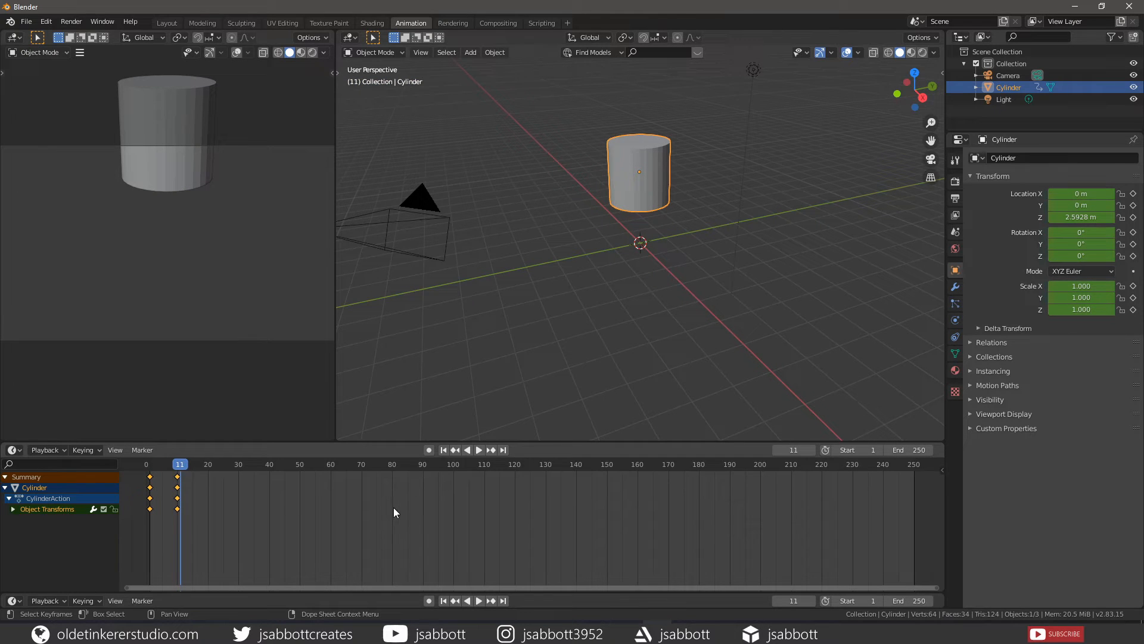
{"action": "mouse_move", "coordinate": [490, 514]}
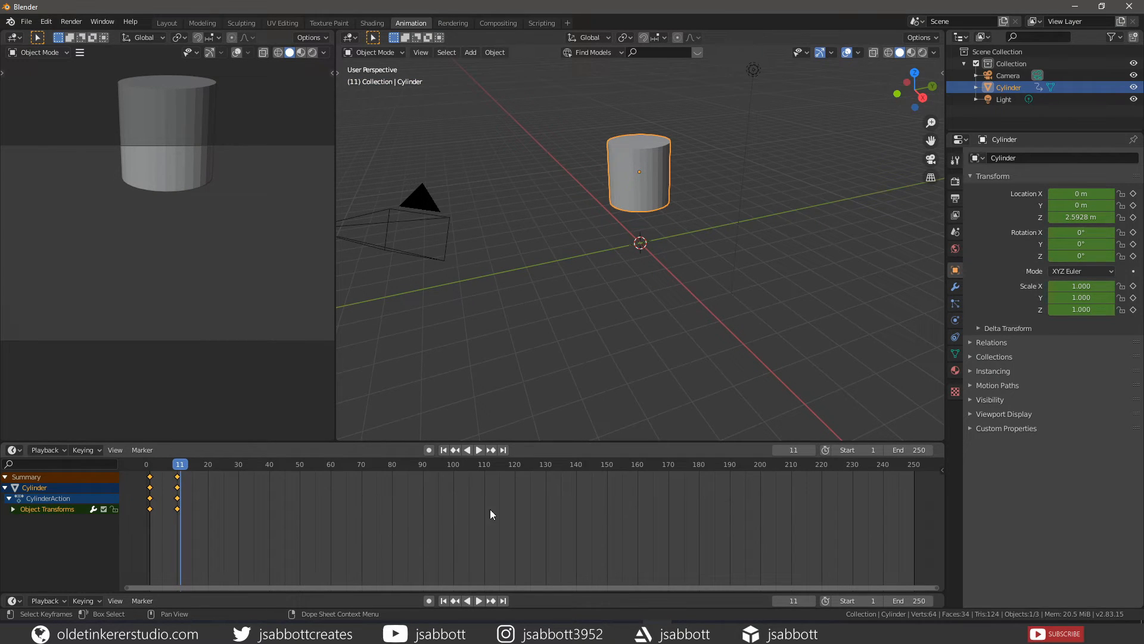
{"action": "mouse_move", "coordinate": [420, 521]}
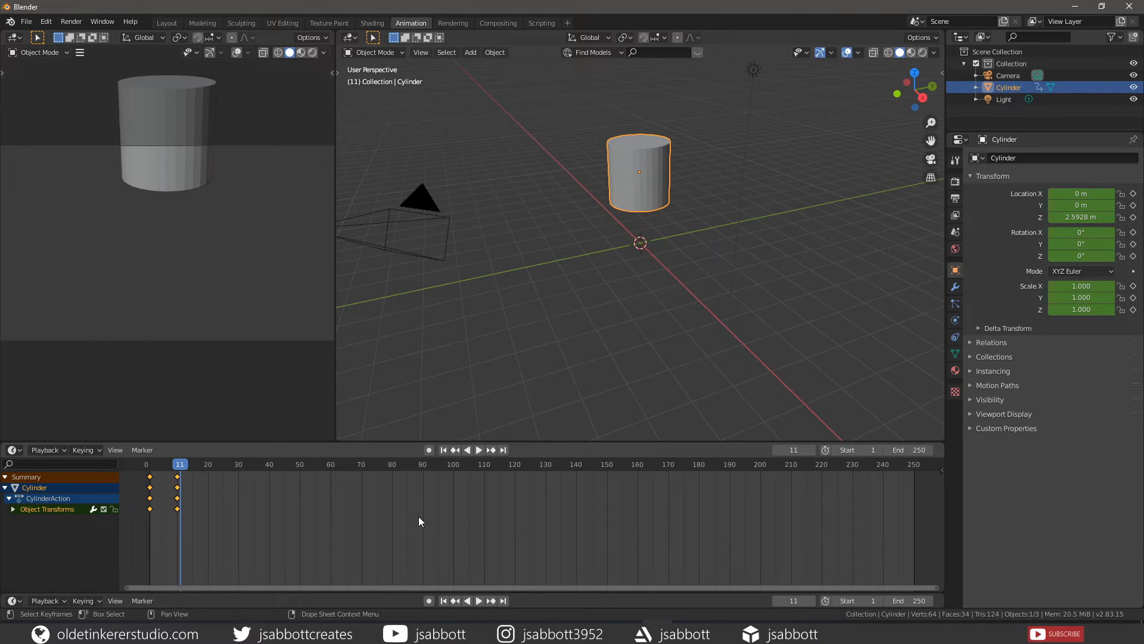
{"action": "mouse_move", "coordinate": [159, 519]}
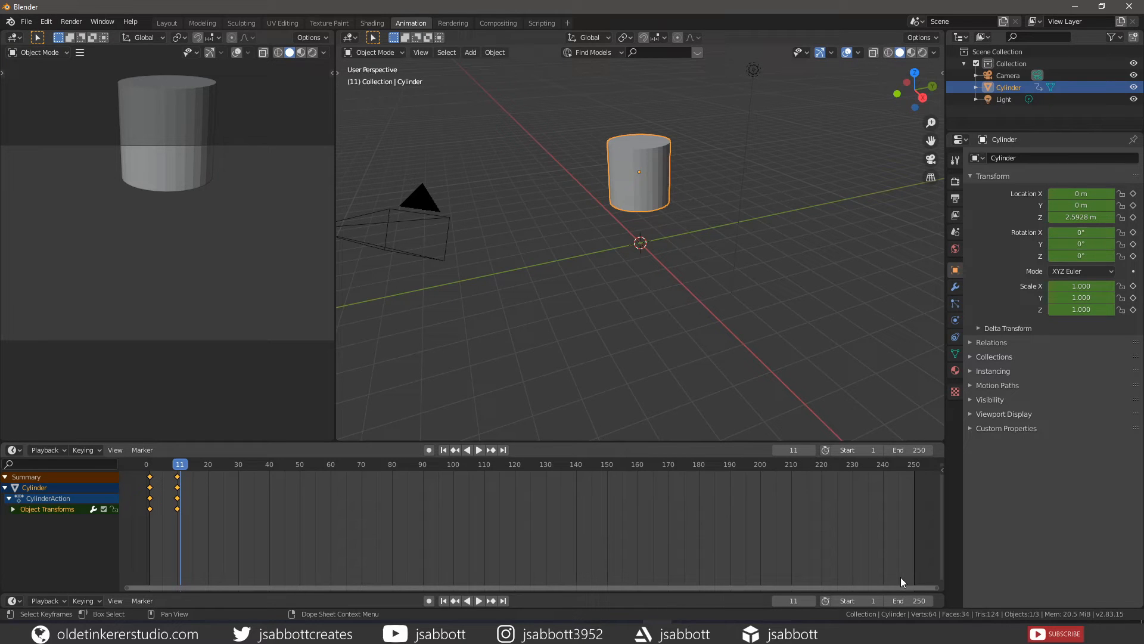
{"action": "mouse_move", "coordinate": [472, 534]}
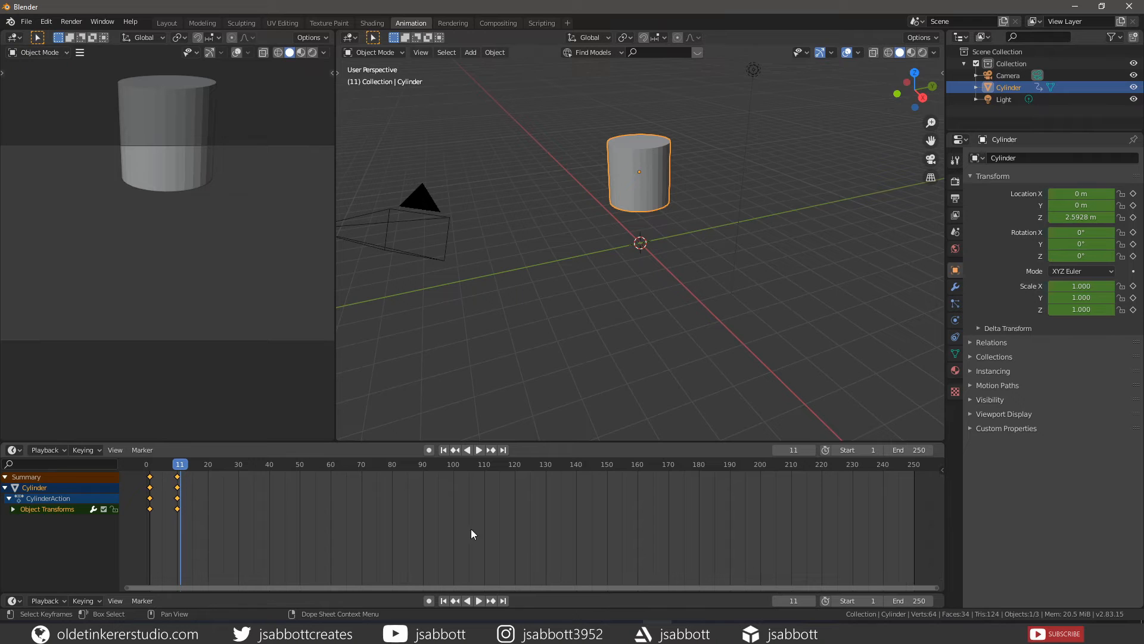
{"action": "mouse_move", "coordinate": [252, 510]}
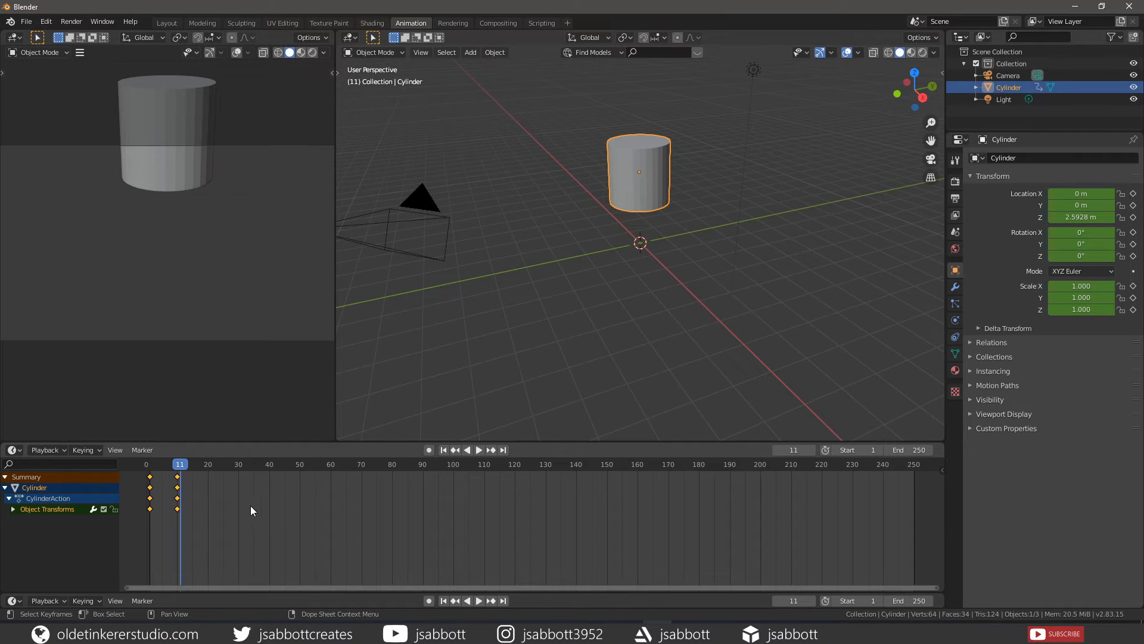
{"action": "mouse_move", "coordinate": [856, 562]}
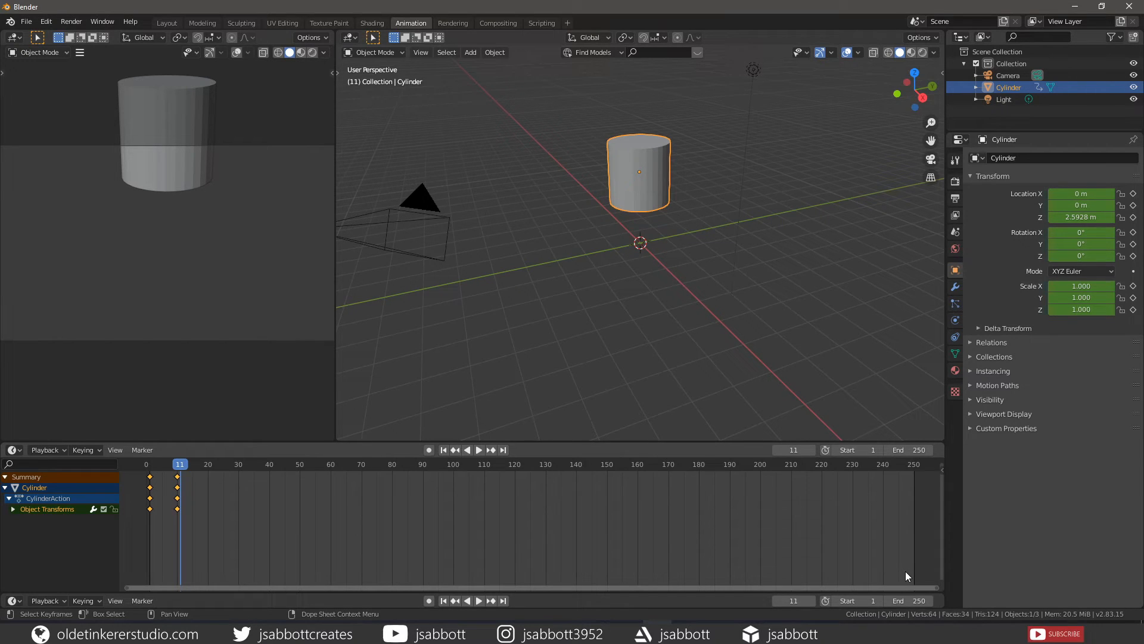
{"action": "mouse_move", "coordinate": [890, 476]}
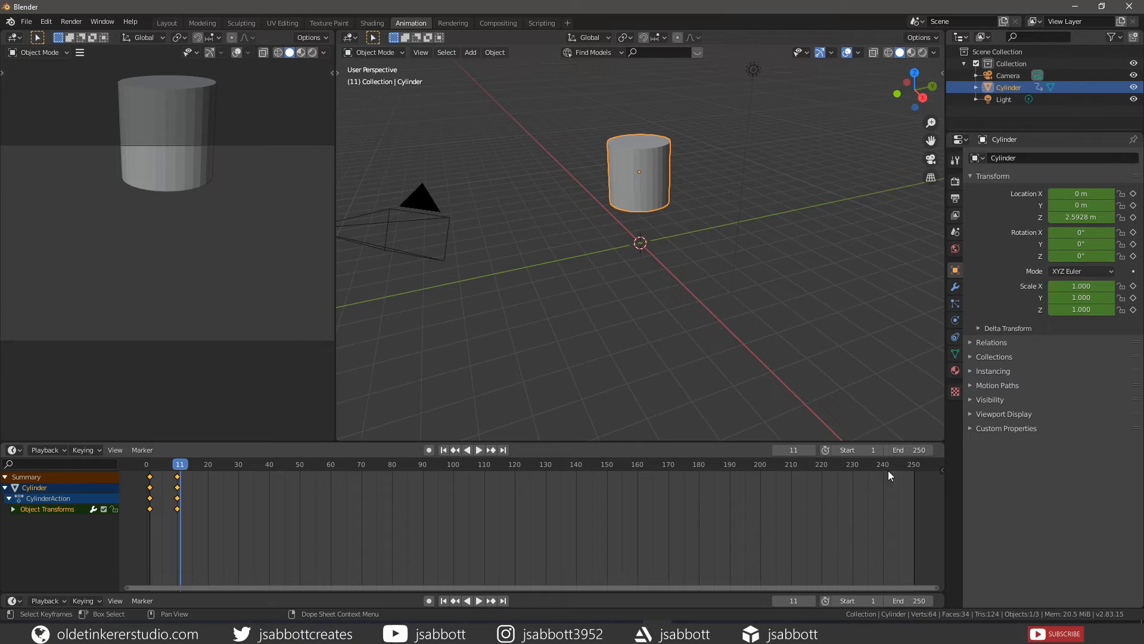
{"action": "mouse_move", "coordinate": [909, 450]}
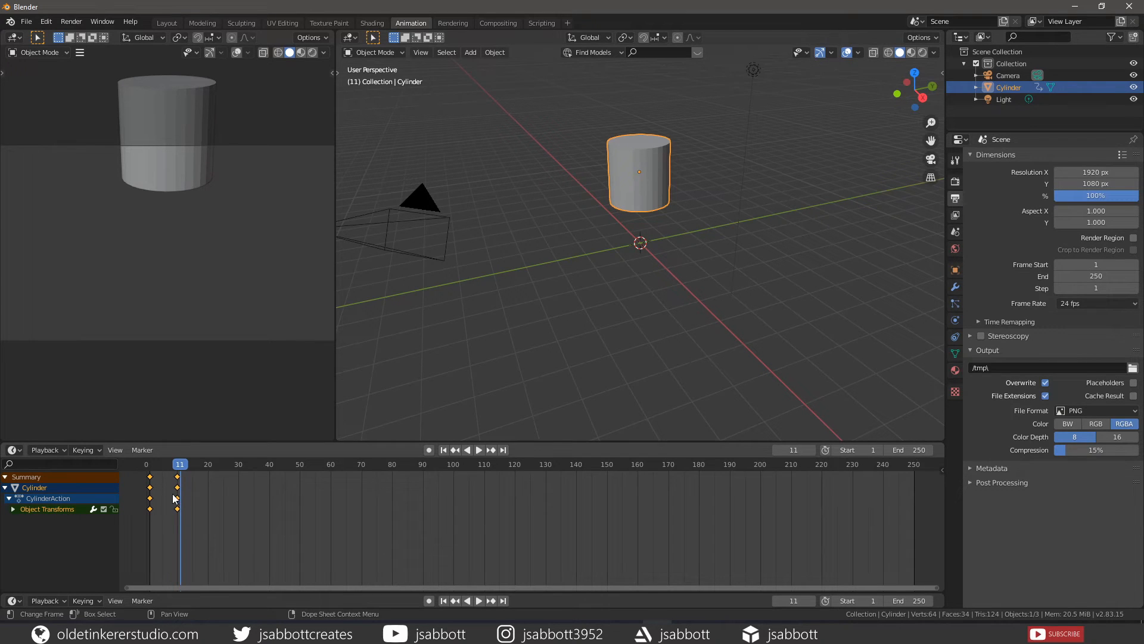
{"action": "mouse_move", "coordinate": [243, 529]}
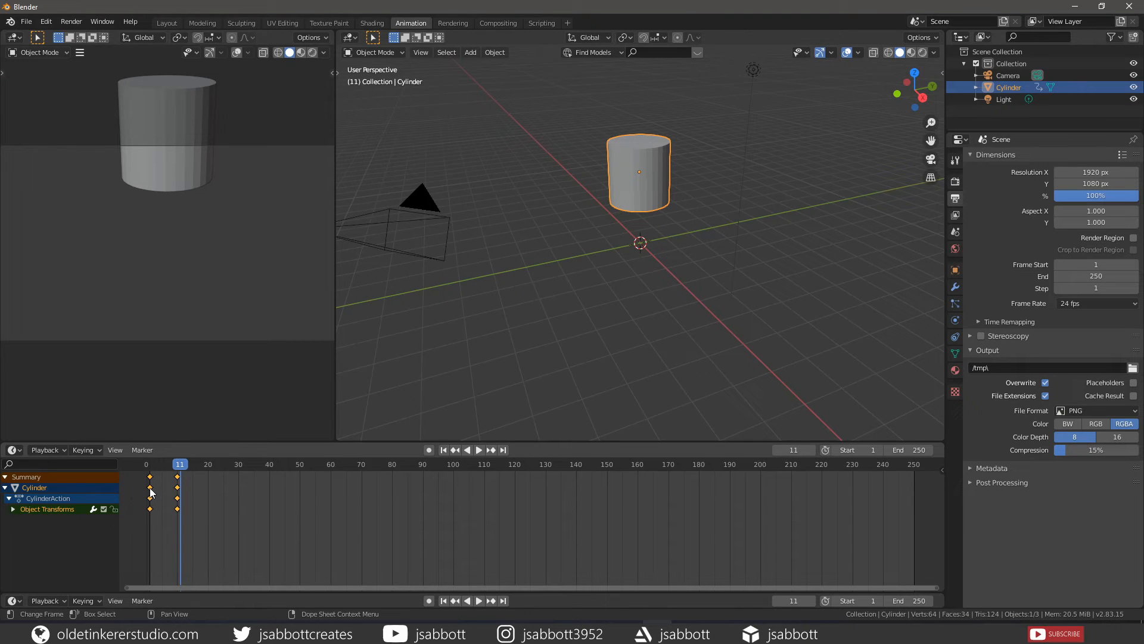
Select only the cylinder's keyframes at frame 10 in the Timeline.
{"action": "left_click", "coordinate": [179, 487]}
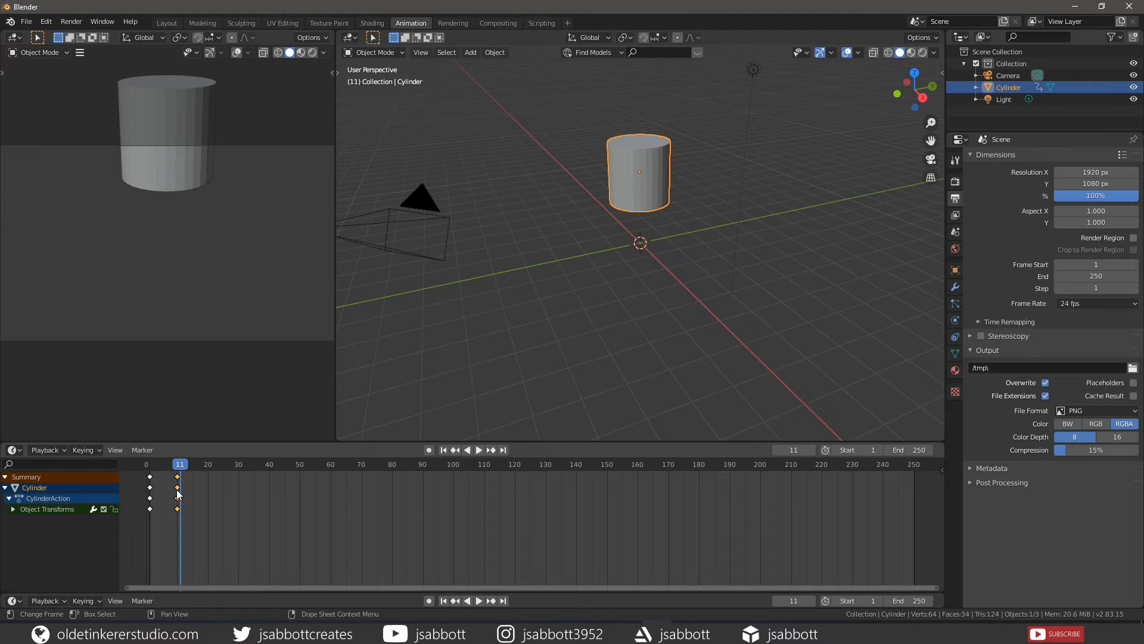
{"action": "mouse_move", "coordinate": [175, 522]}
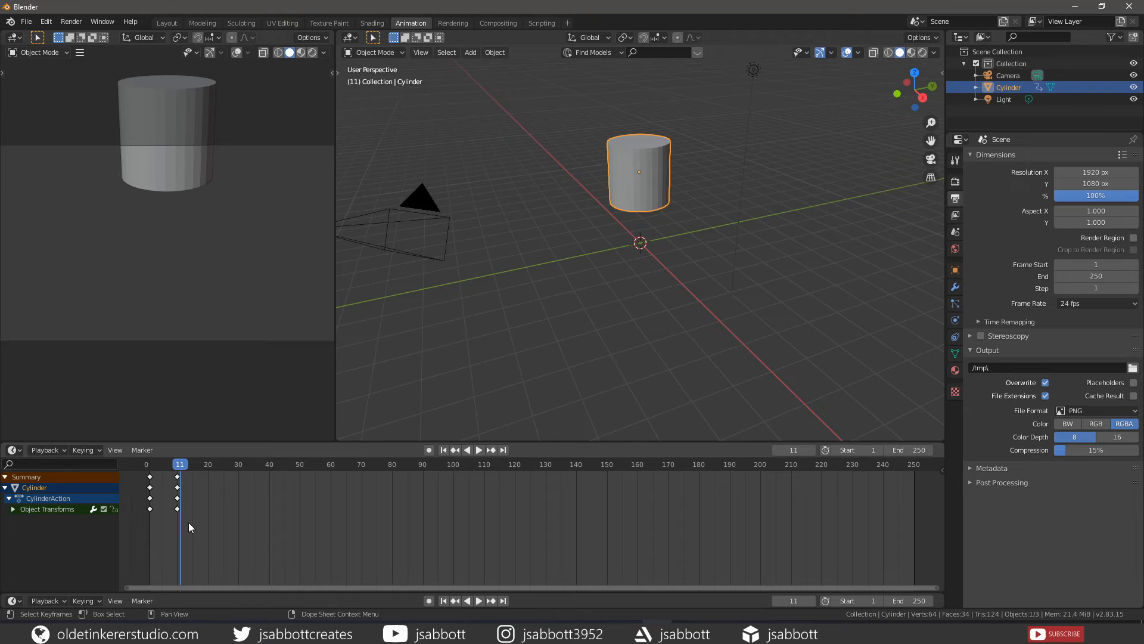
{"action": "mouse_move", "coordinate": [197, 530]}
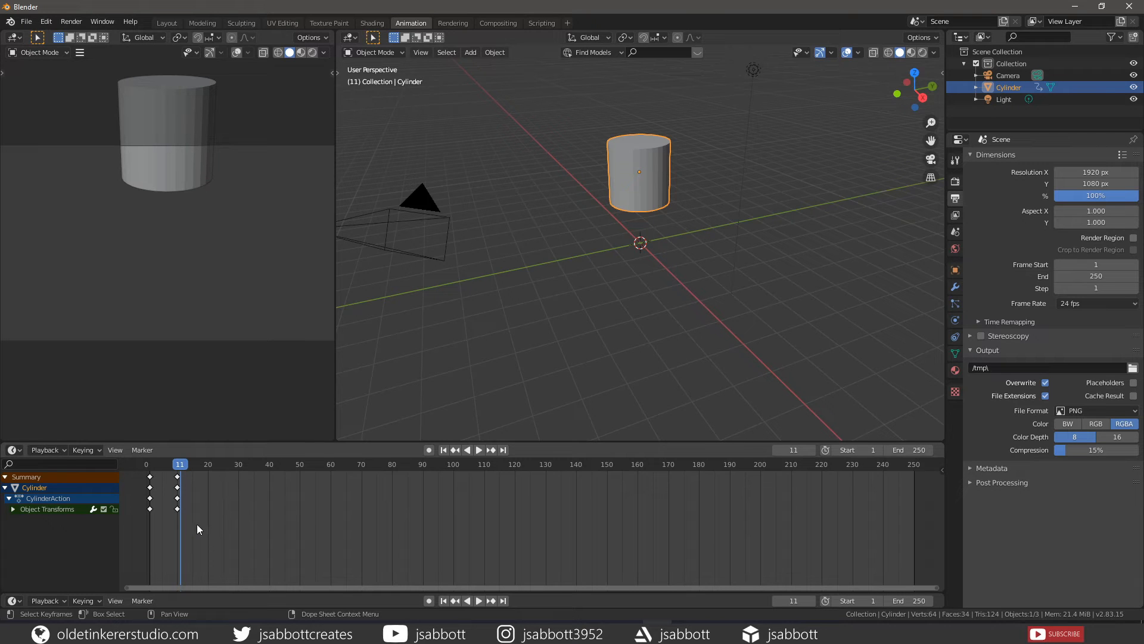
{"action": "mouse_move", "coordinate": [194, 526]}
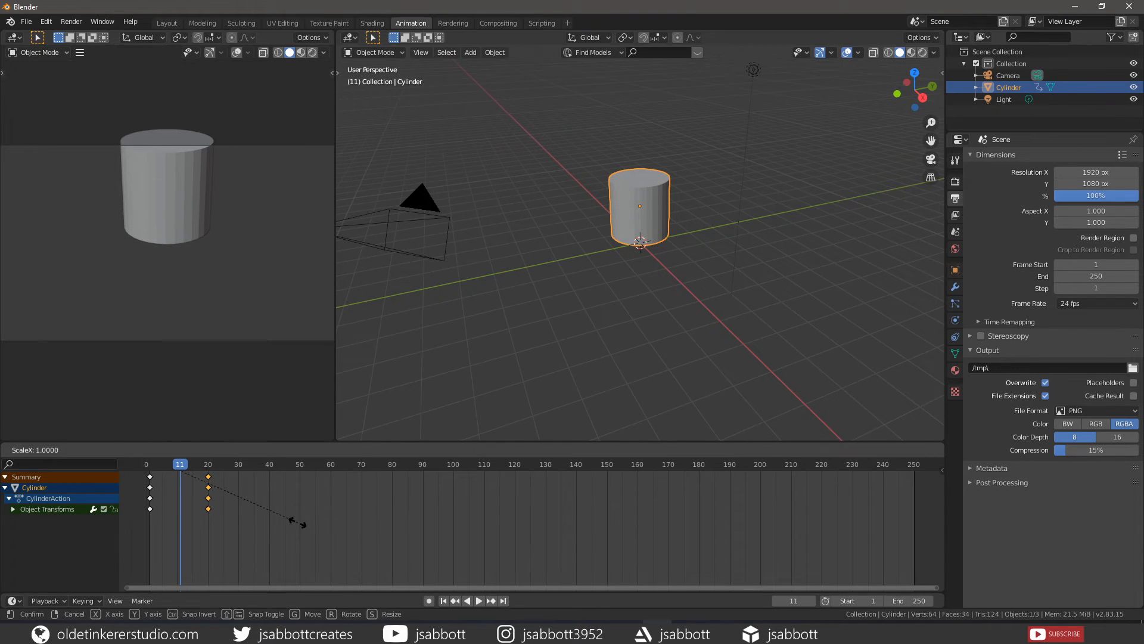
{"action": "mouse_move", "coordinate": [298, 513]}
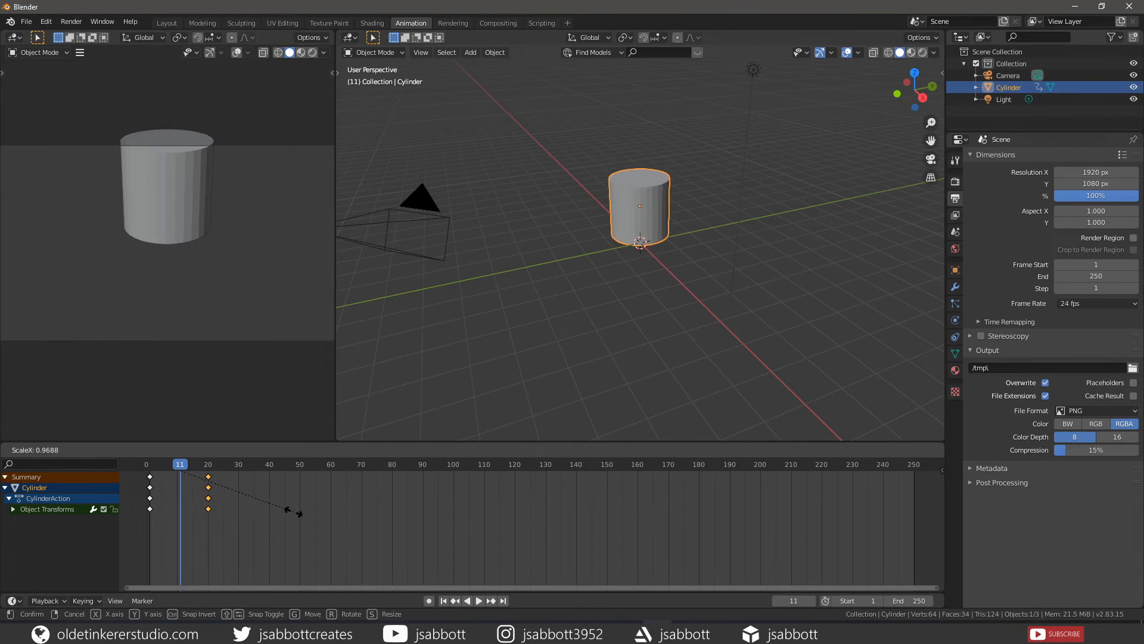
Scale the selected keyframes so the second key lands around frame 20.
{"action": "left_click", "coordinate": [261, 509]}
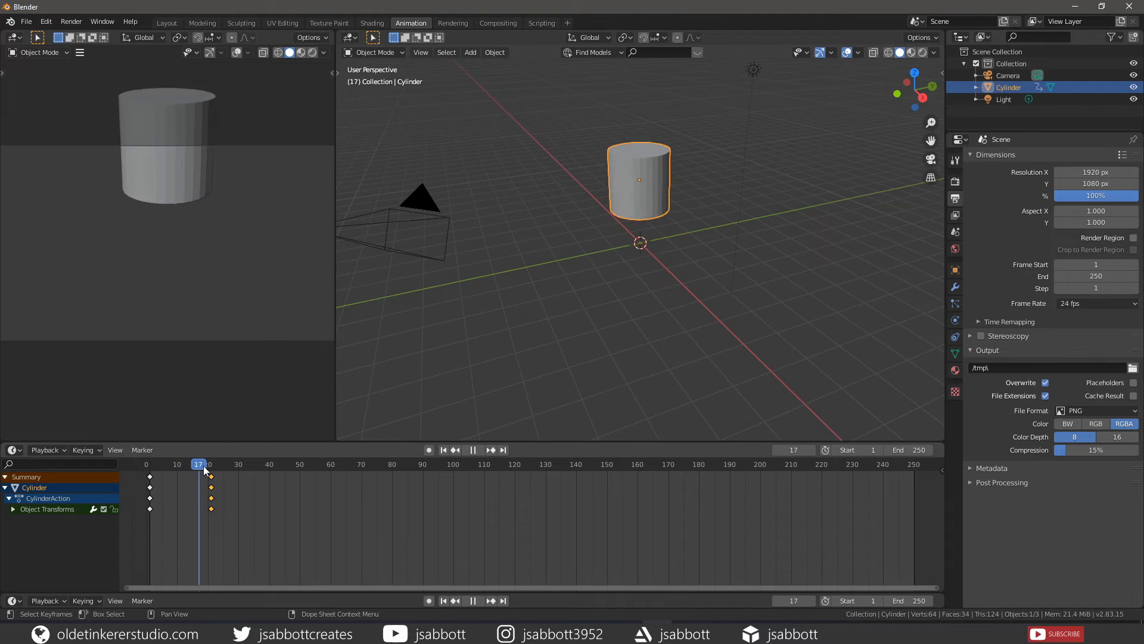
{"action": "left_click", "coordinate": [340, 464]}
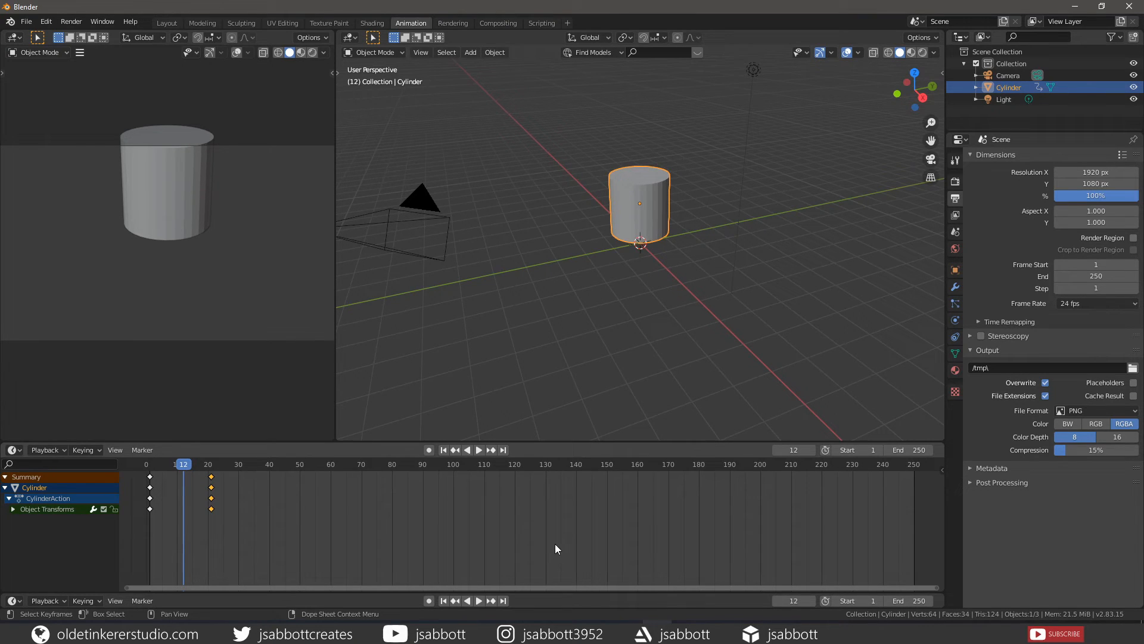
{"action": "mouse_move", "coordinate": [497, 532]}
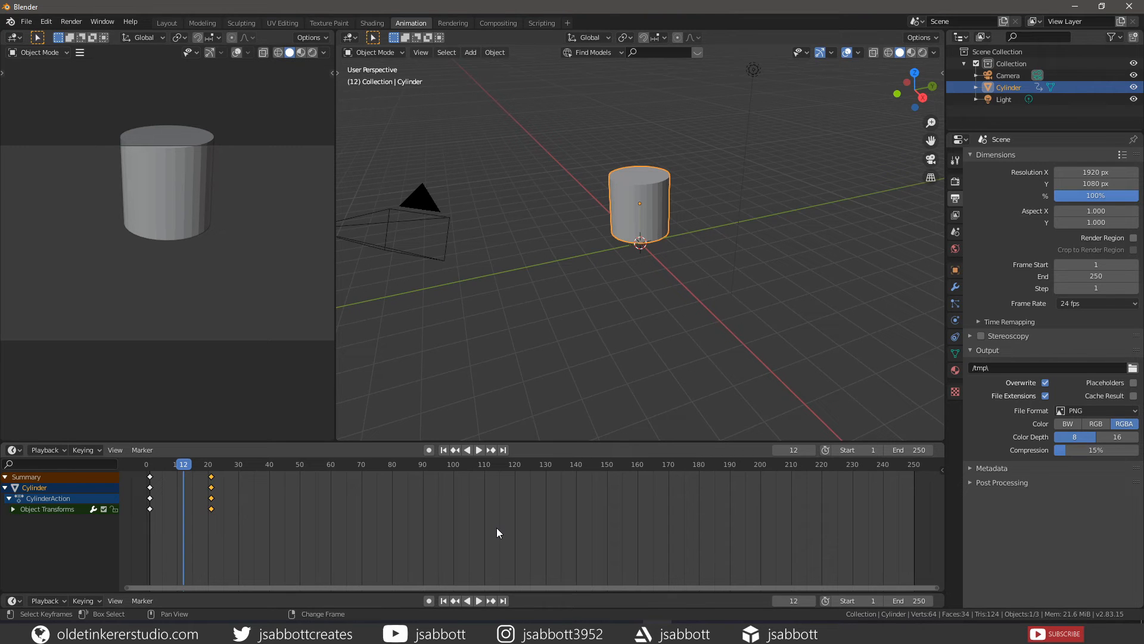
{"action": "left_click", "coordinate": [502, 450]}
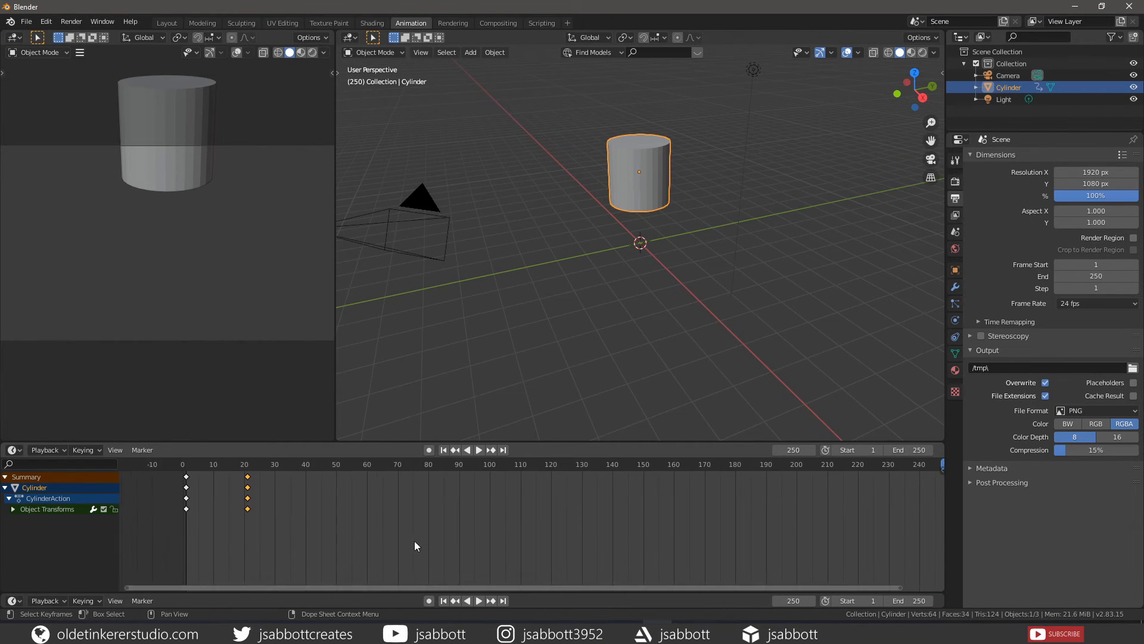
{"action": "mouse_move", "coordinate": [427, 533]}
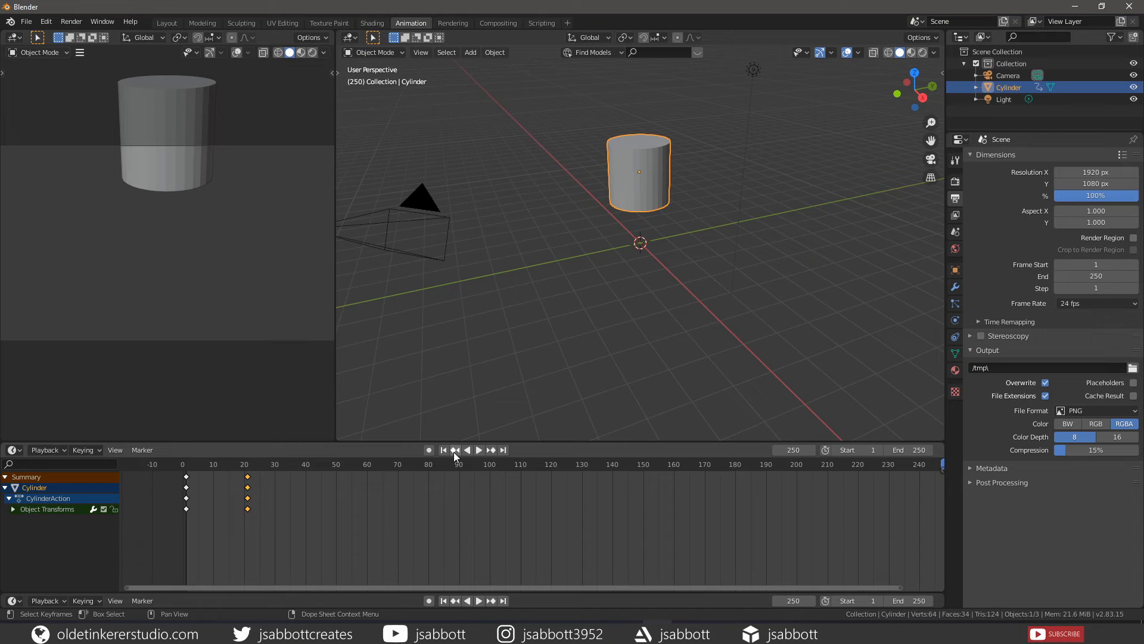
{"action": "mouse_move", "coordinate": [471, 577]}
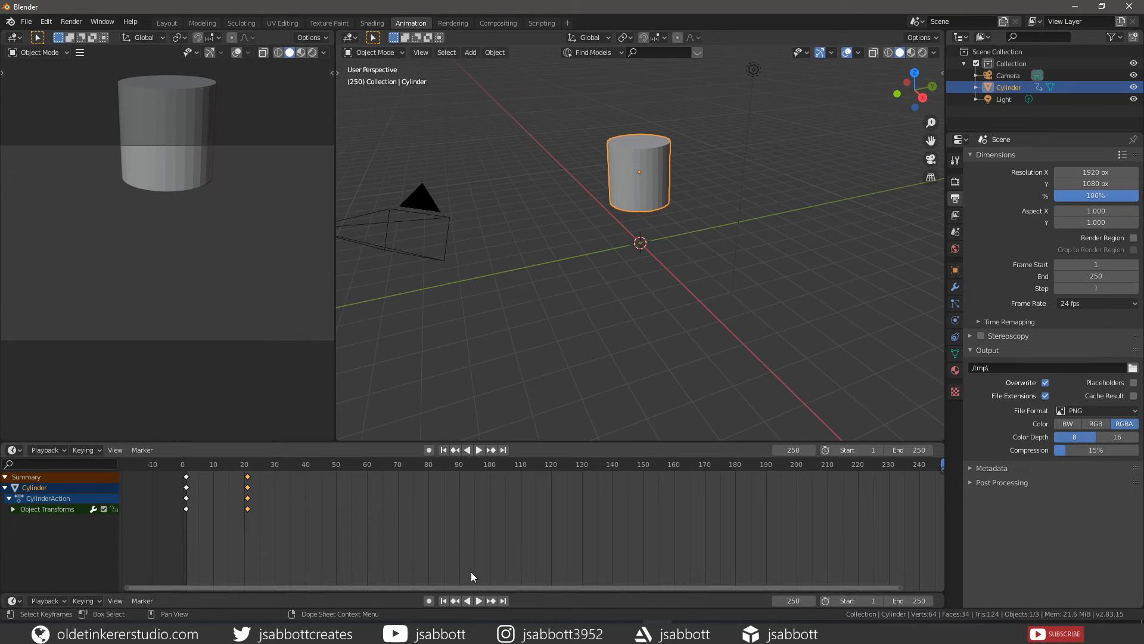
{"action": "mouse_move", "coordinate": [445, 610]}
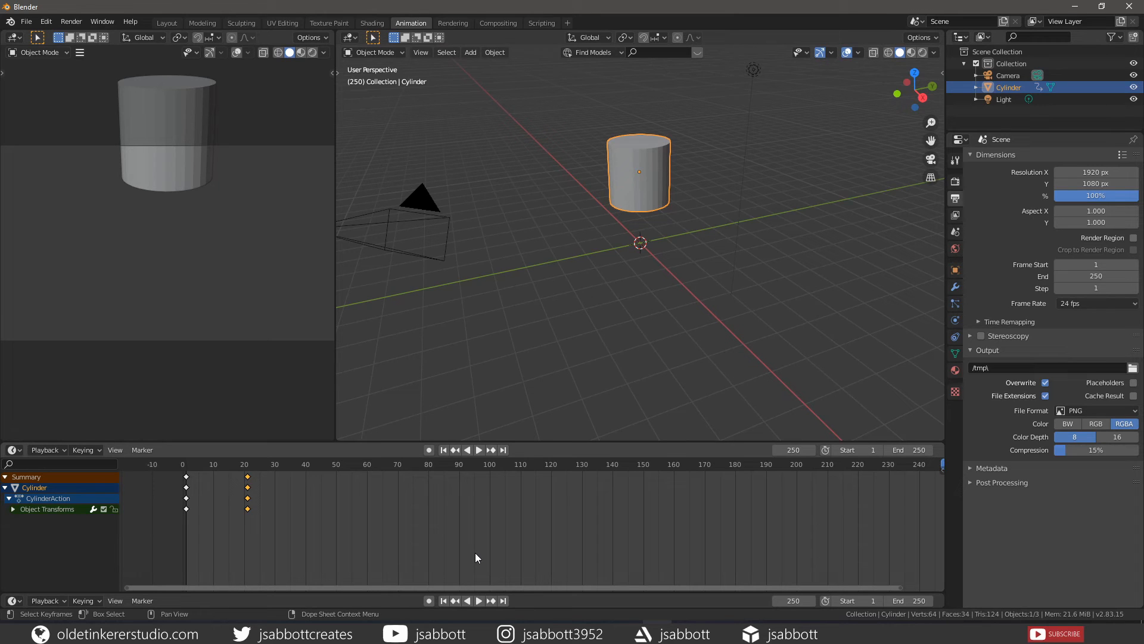
{"action": "mouse_move", "coordinate": [481, 545]}
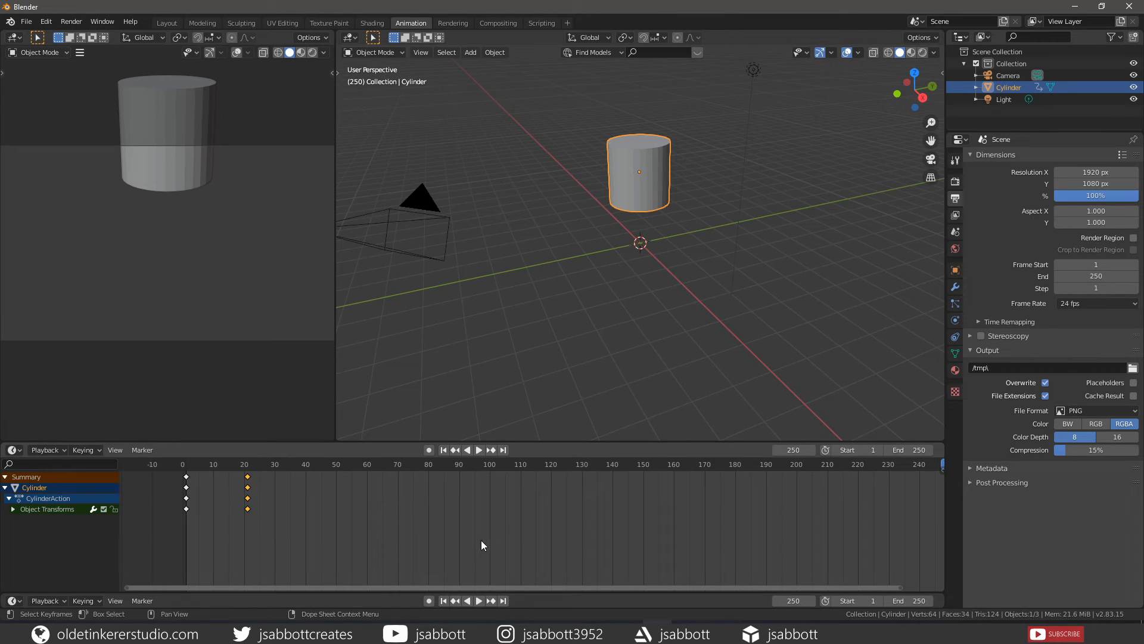
{"action": "mouse_move", "coordinate": [526, 526]}
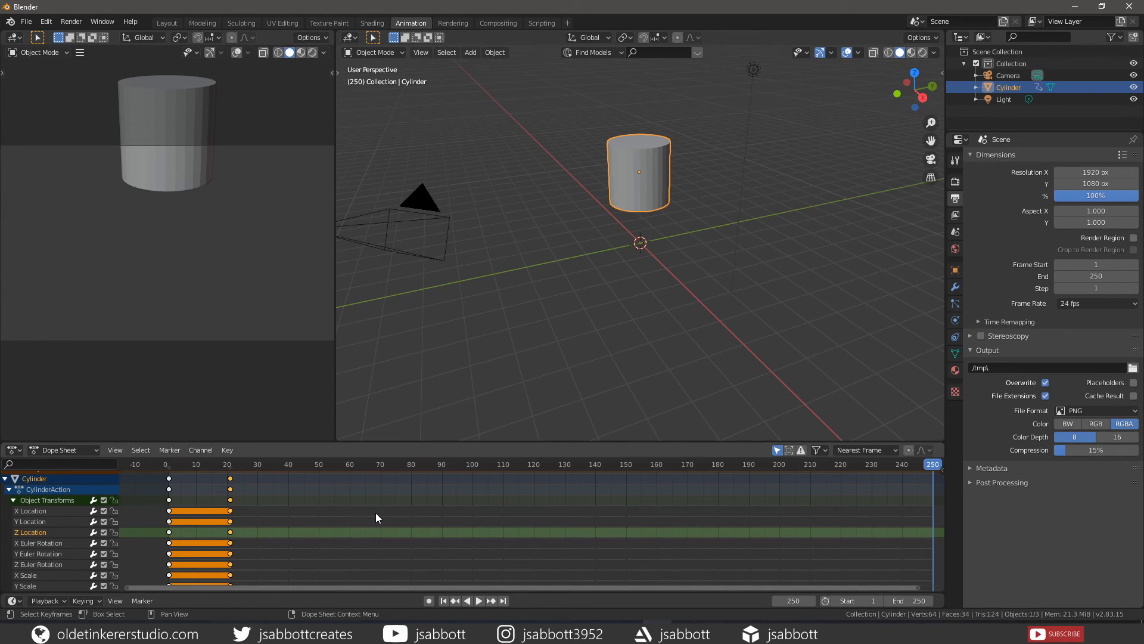
{"action": "mouse_move", "coordinate": [311, 502]}
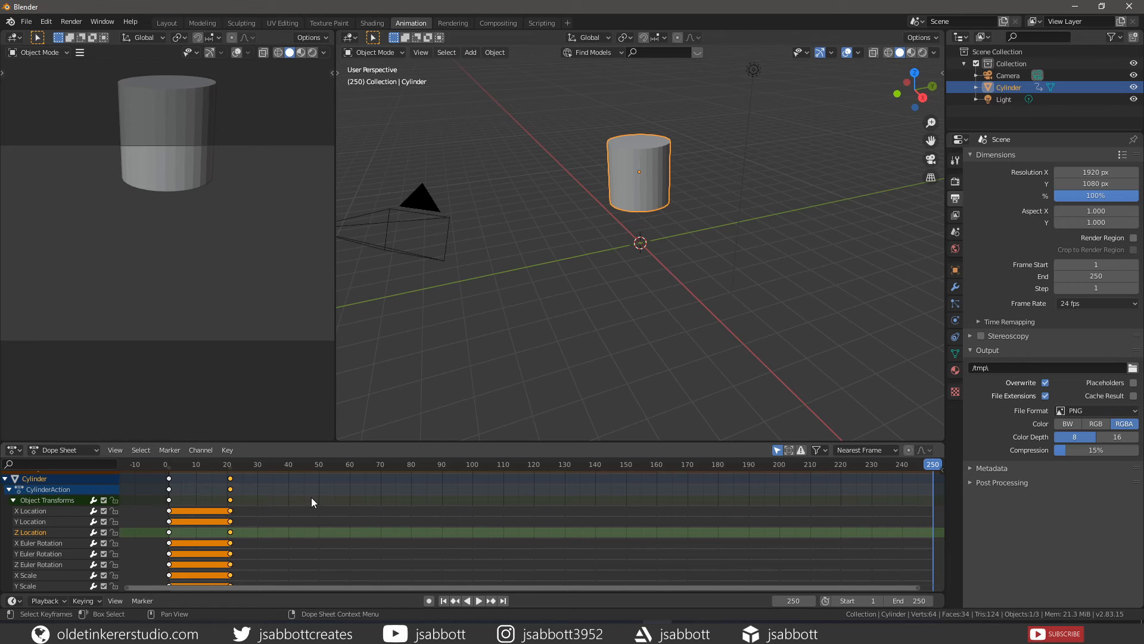
{"action": "mouse_move", "coordinate": [356, 516]}
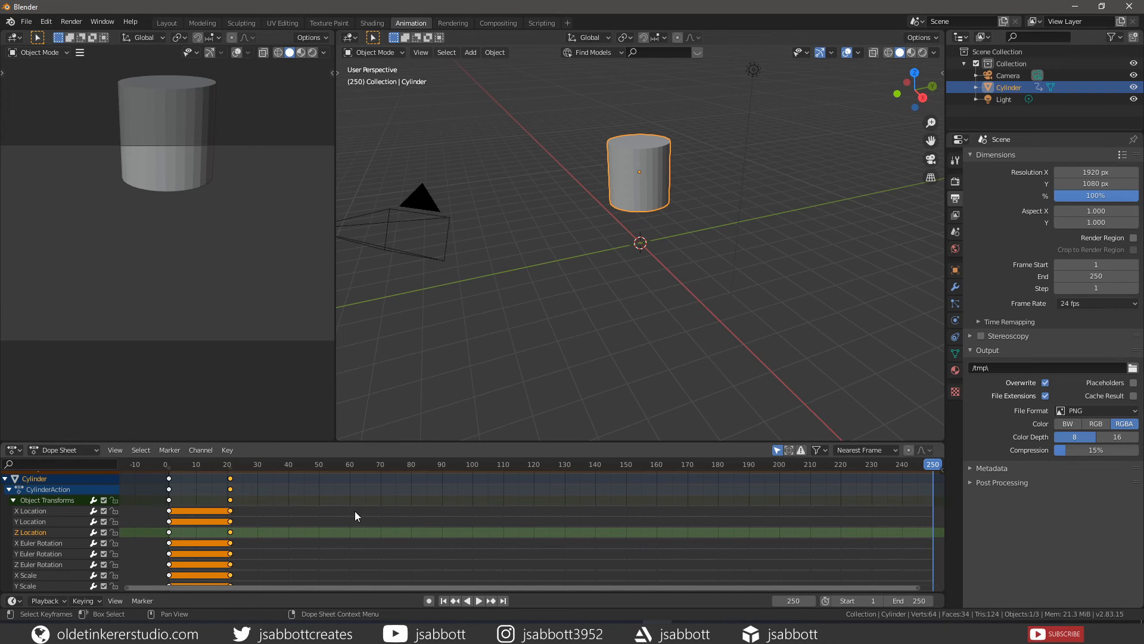
{"action": "mouse_move", "coordinate": [413, 519]}
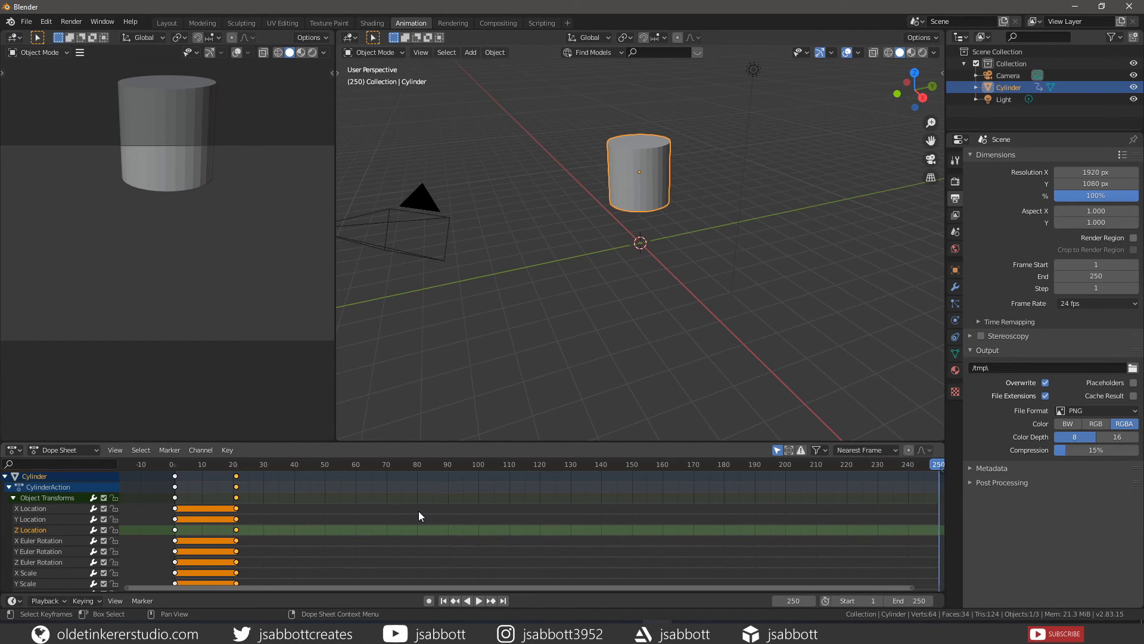
{"action": "mouse_move", "coordinate": [416, 525]}
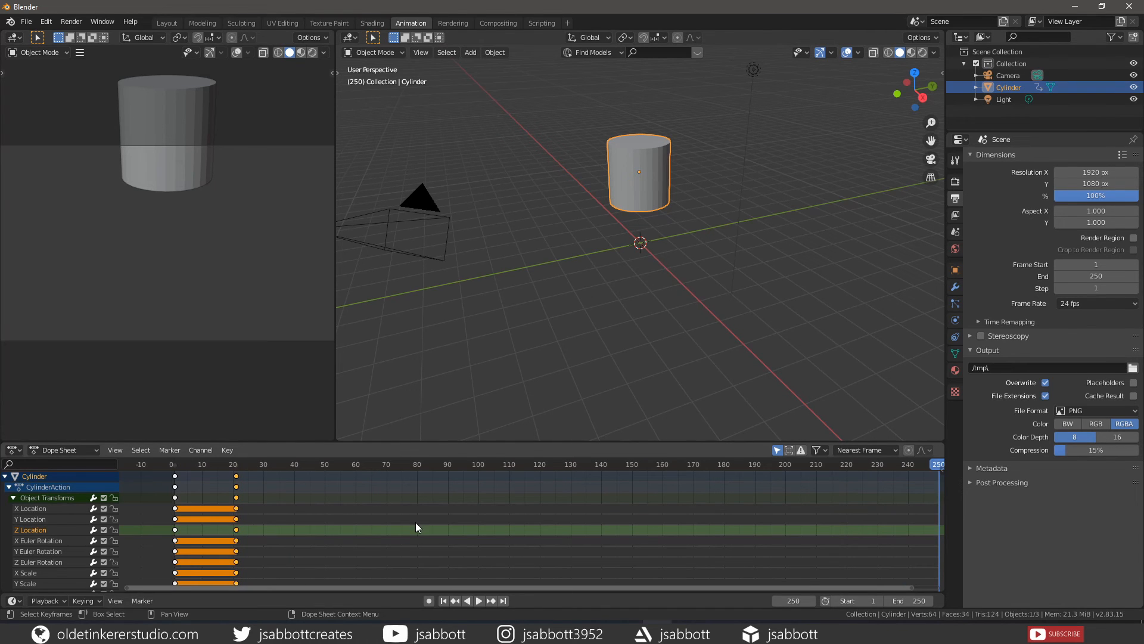
{"action": "mouse_move", "coordinate": [470, 518]}
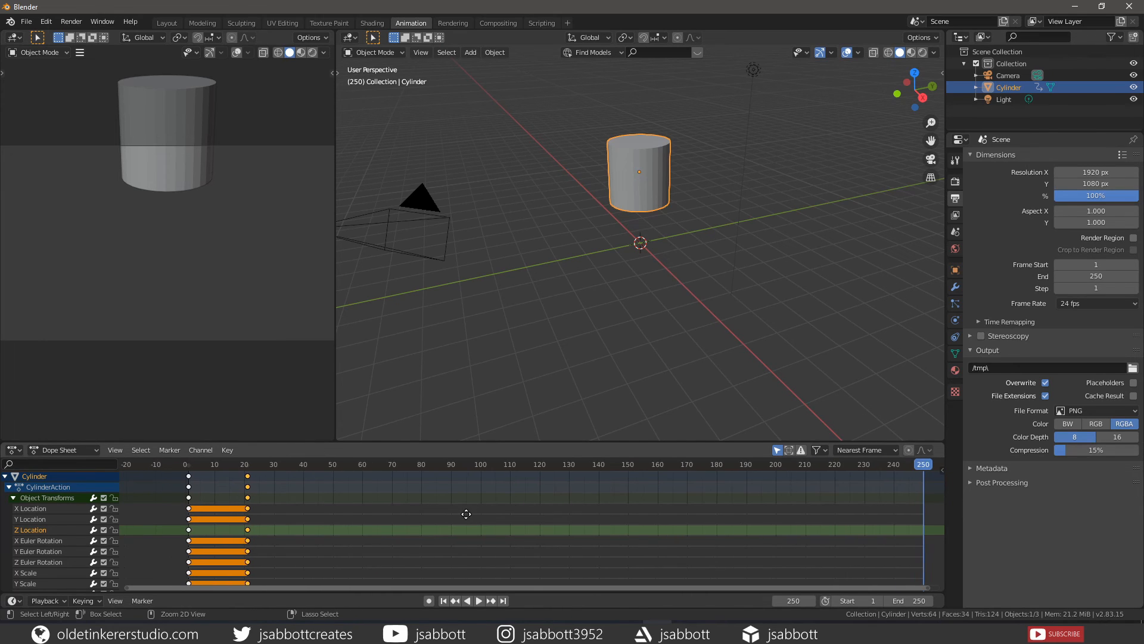
{"action": "mouse_move", "coordinate": [291, 509]}
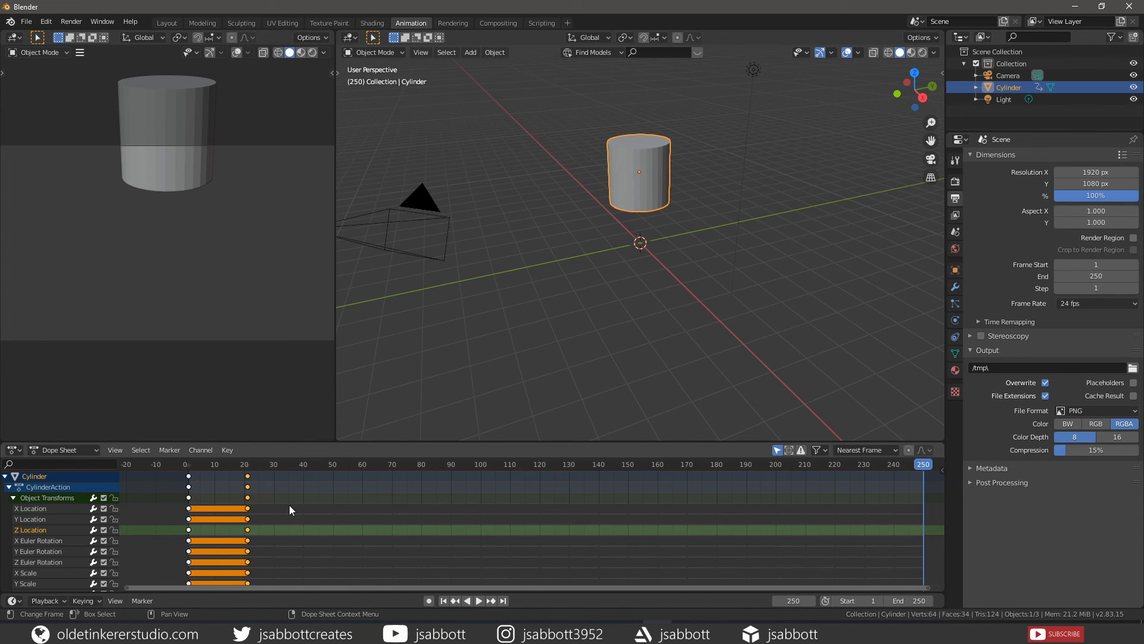
{"action": "mouse_move", "coordinate": [177, 553]}
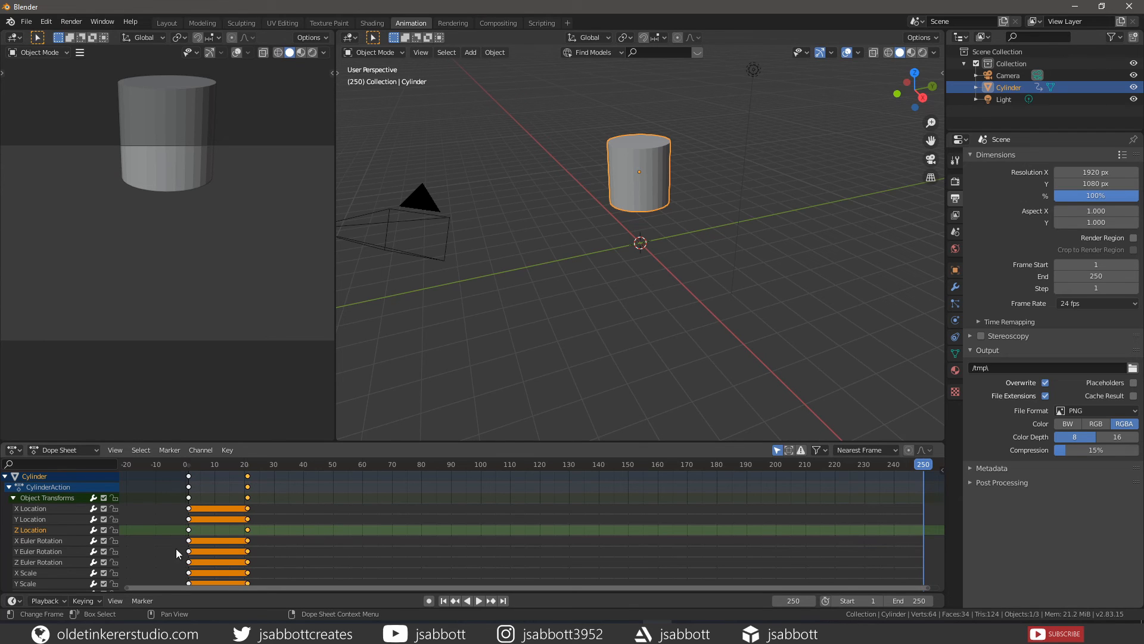
{"action": "mouse_move", "coordinate": [343, 522]}
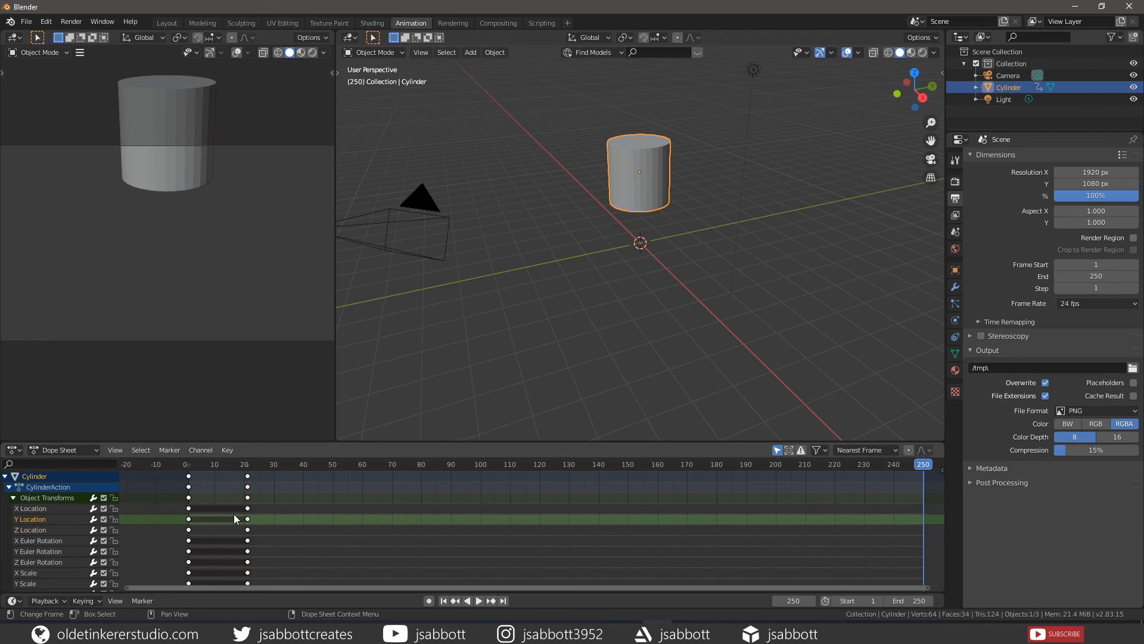
{"action": "mouse_move", "coordinate": [236, 512]}
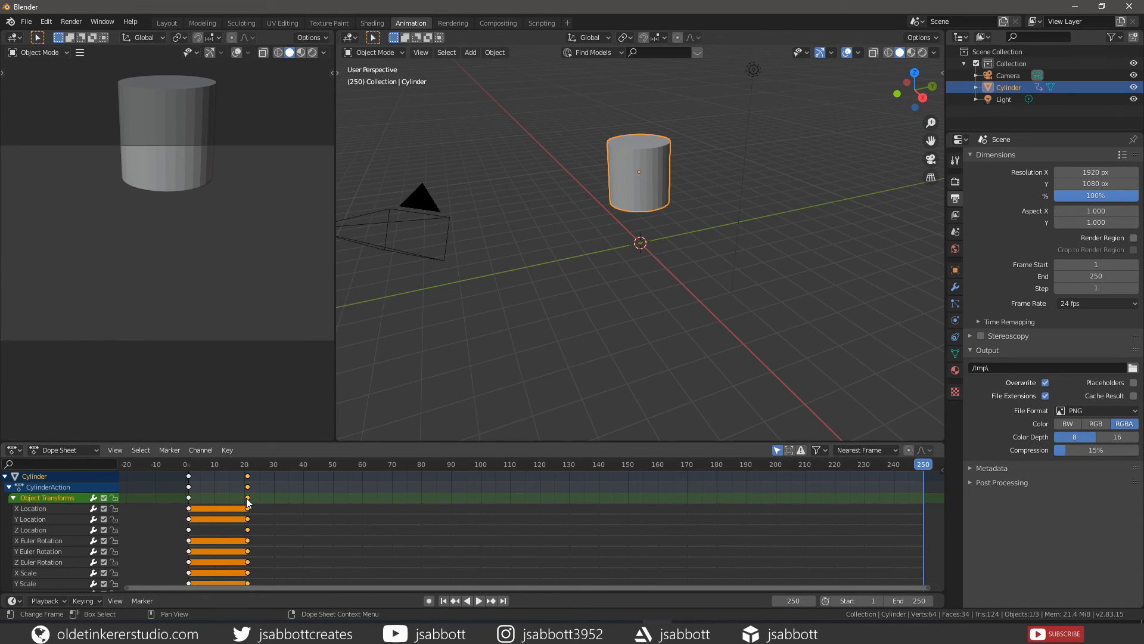
Reselect the frame-20 X/Y Location and X Rotation keys and move them to about frame 38.
{"action": "left_click", "coordinate": [212, 513]}
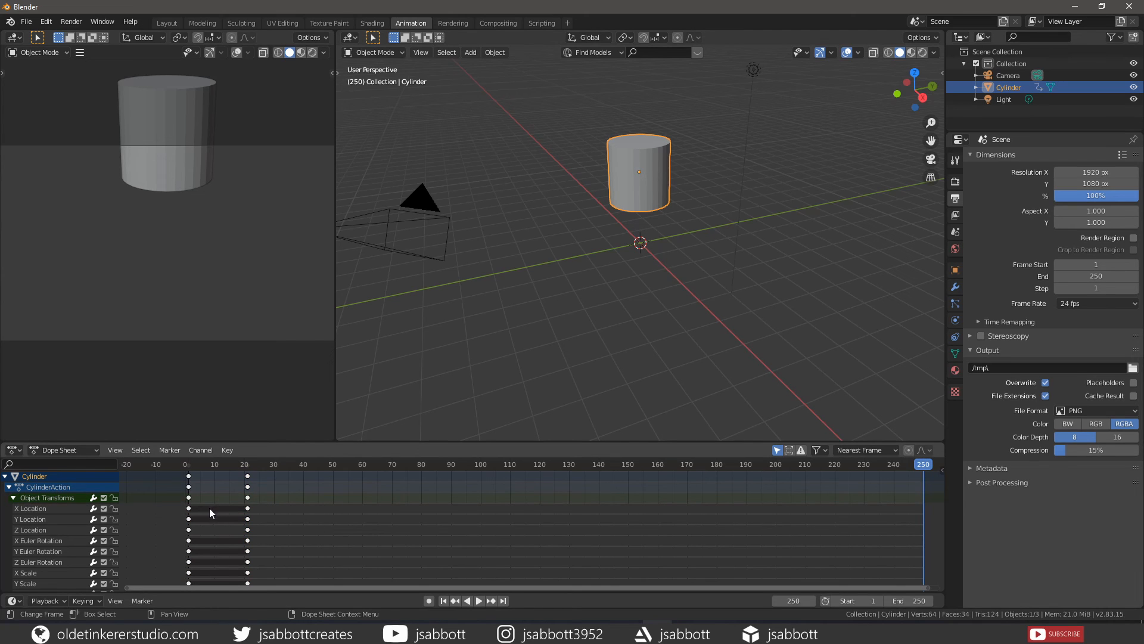
{"action": "mouse_move", "coordinate": [326, 521]}
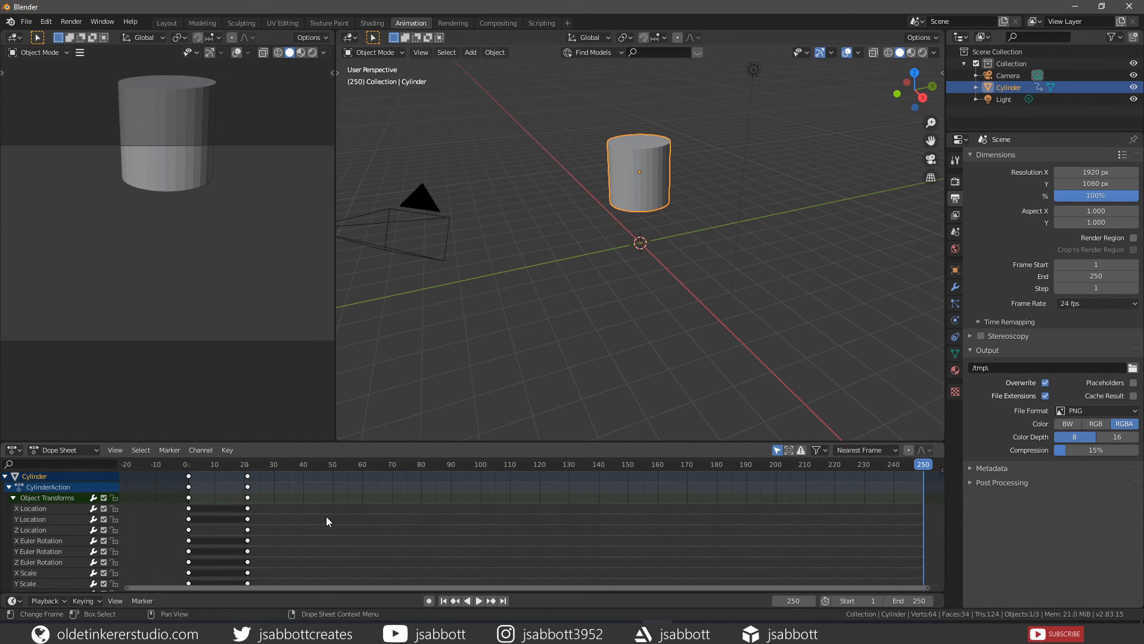
{"action": "mouse_move", "coordinate": [336, 525]}
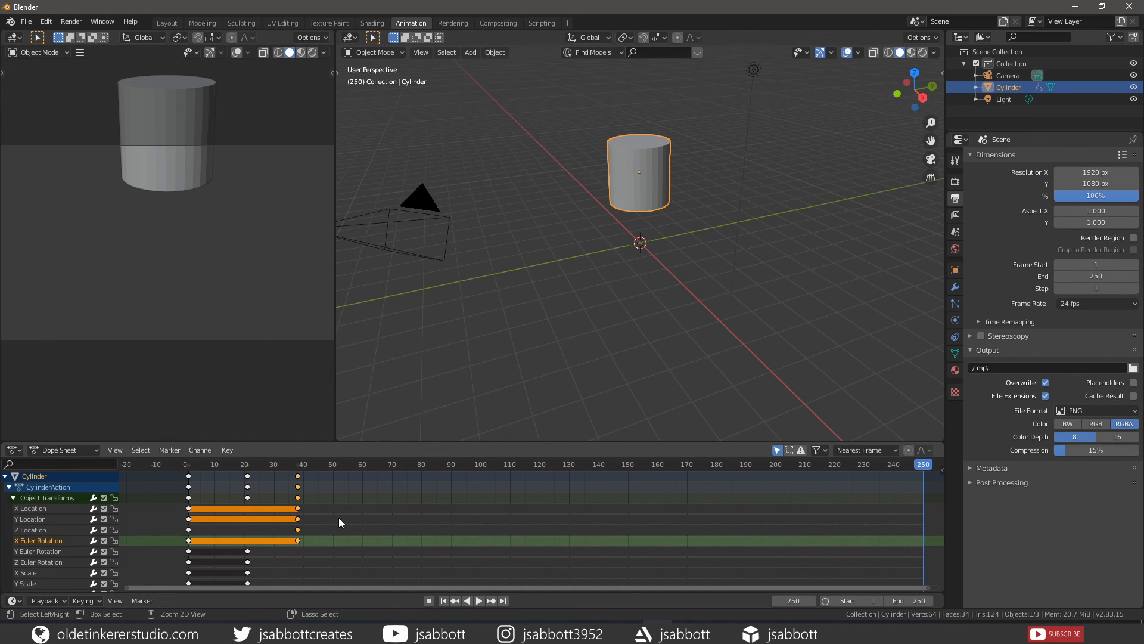
{"action": "left_click", "coordinate": [65, 449]}
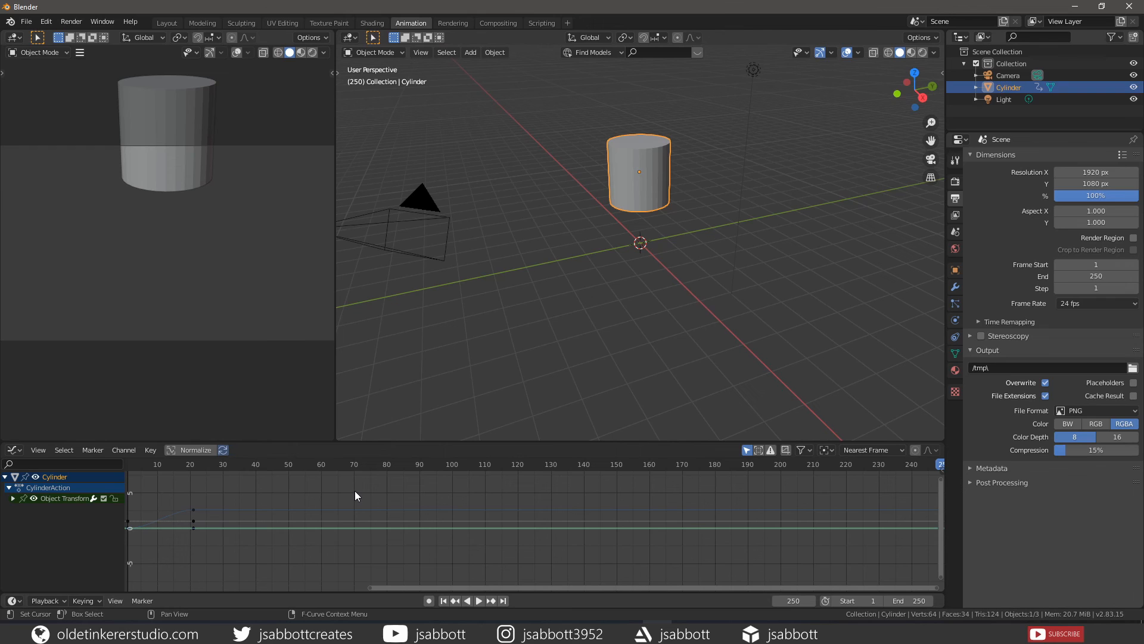
{"action": "mouse_move", "coordinate": [212, 539]}
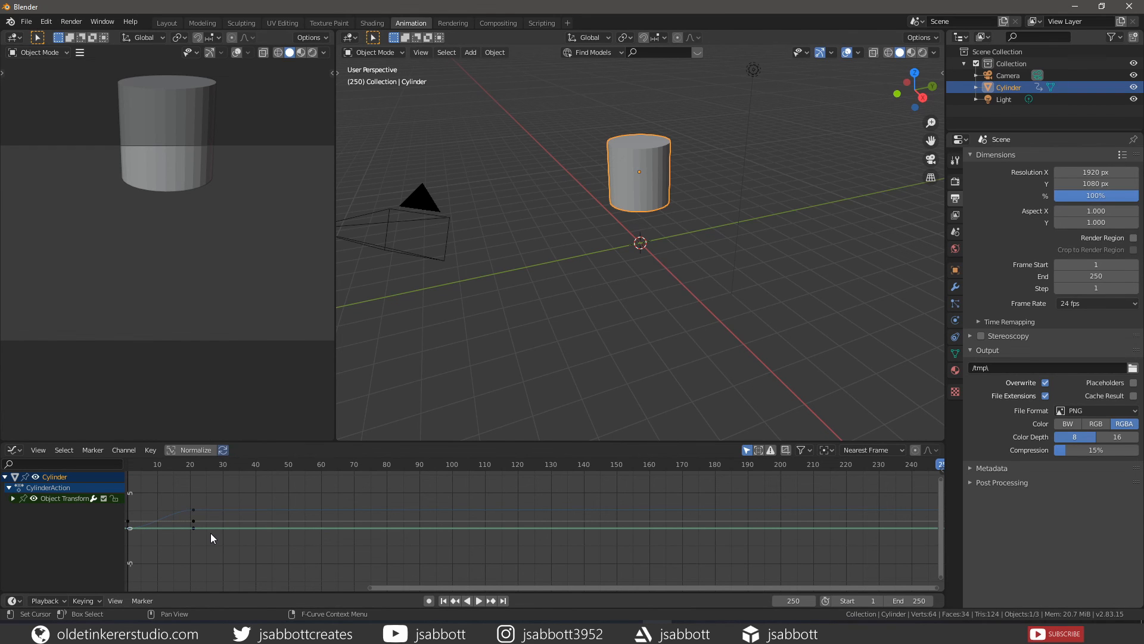
{"action": "mouse_move", "coordinate": [188, 544]}
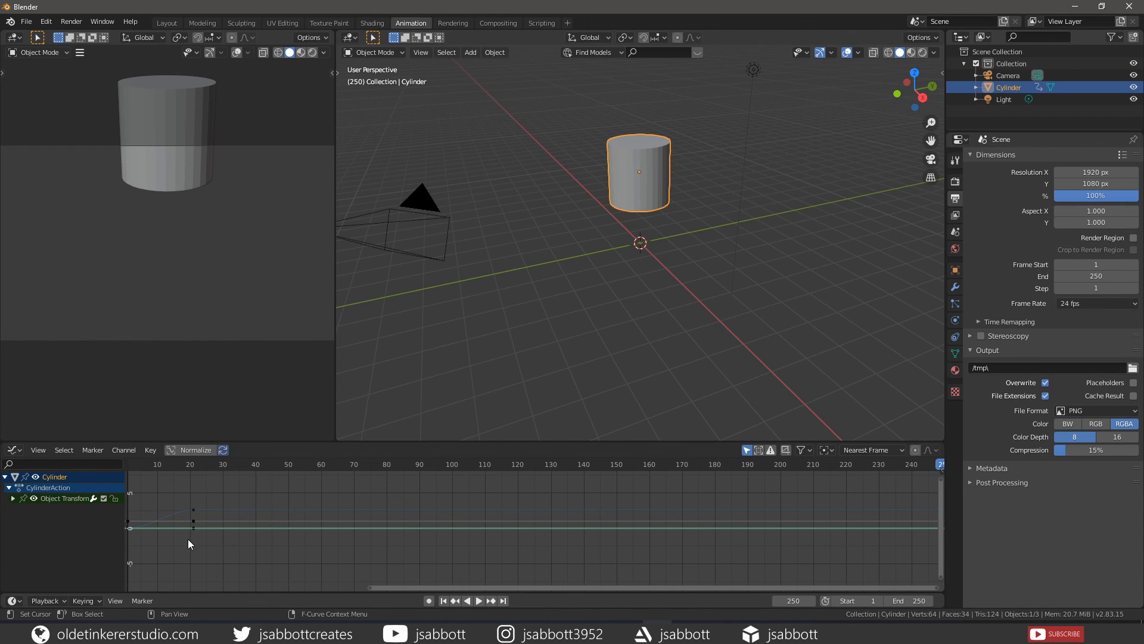
{"action": "mouse_move", "coordinate": [275, 519]}
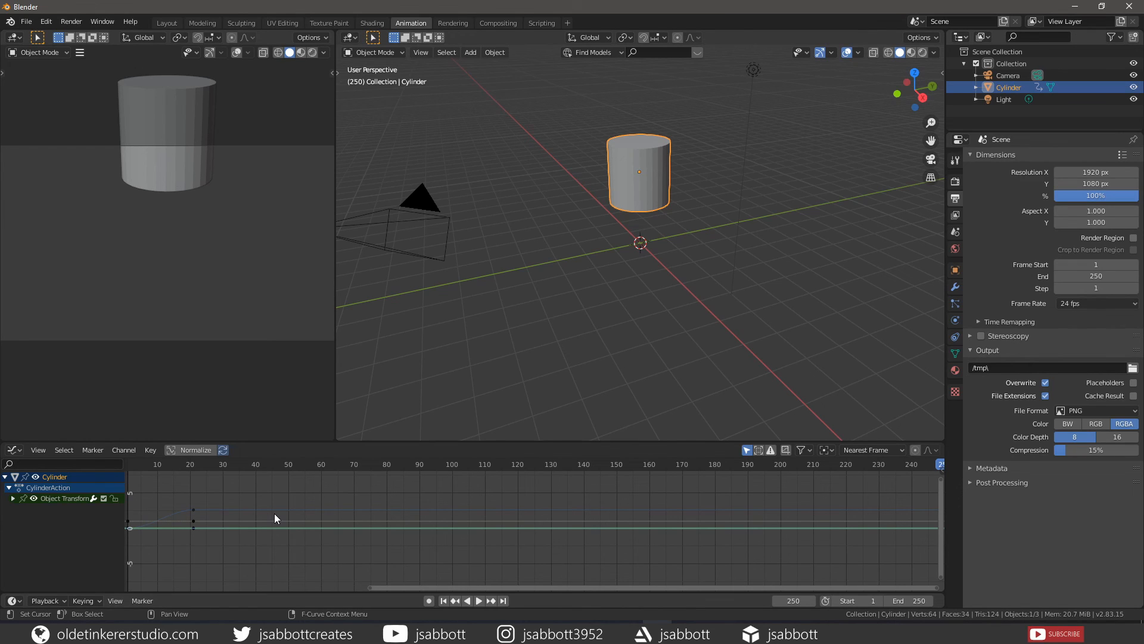